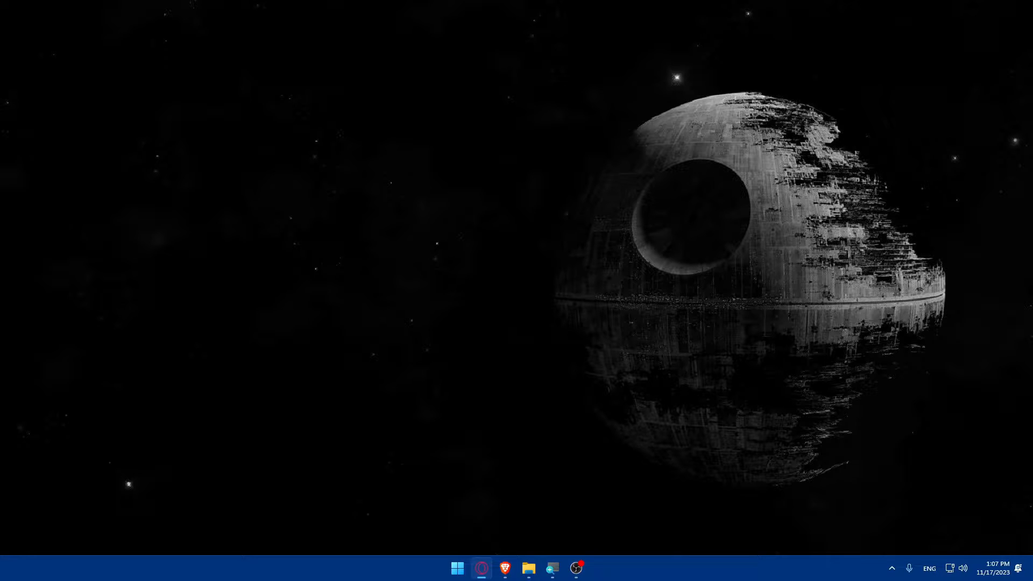
- Launch the Brave browser from the Windows taskbar
left_click(504, 568)
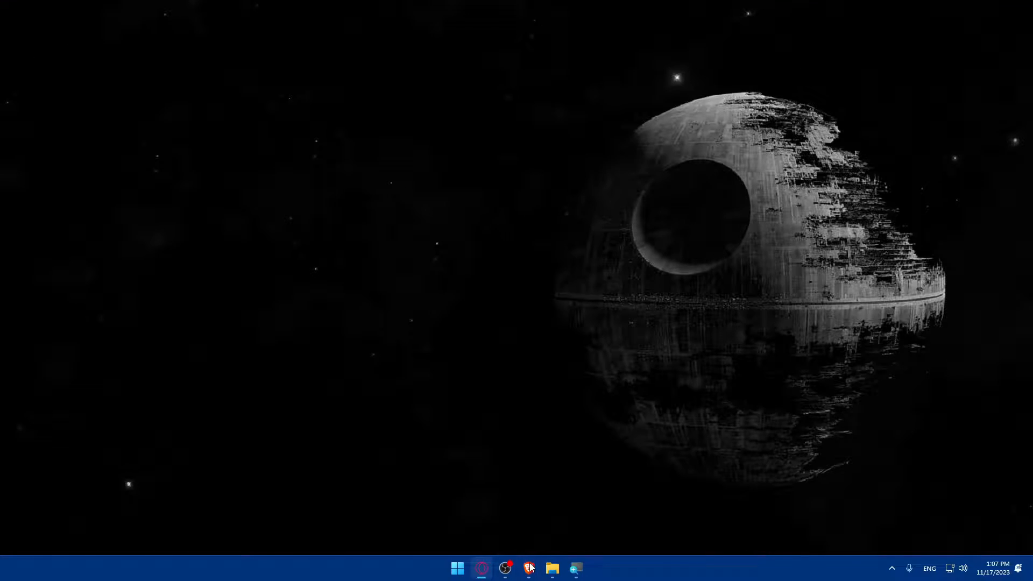
left_click(529, 567)
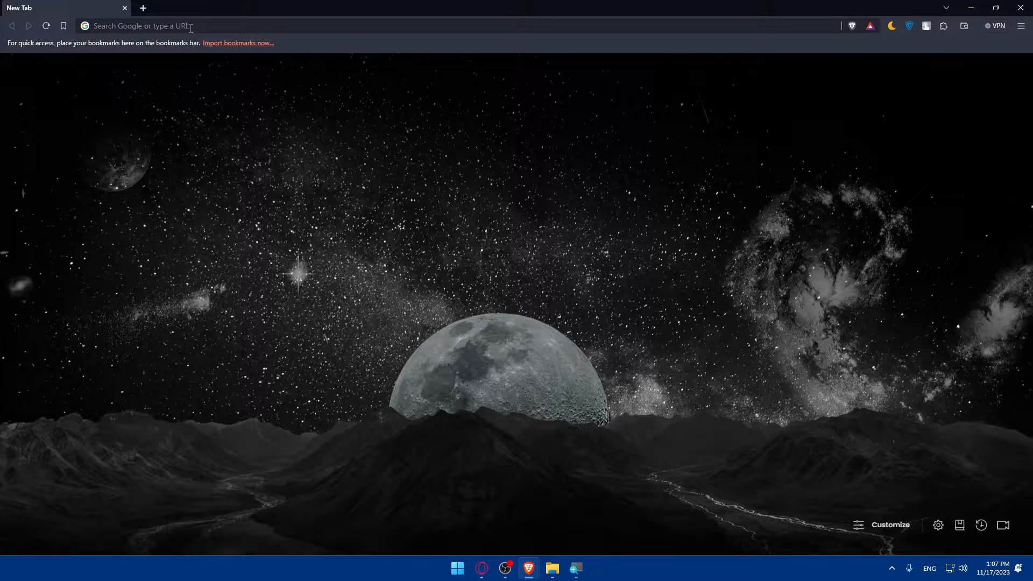
- Search Google for 'vantage' and open the 'Vantage: Online CFD Trading | CFD Broker' result
type("vantage")
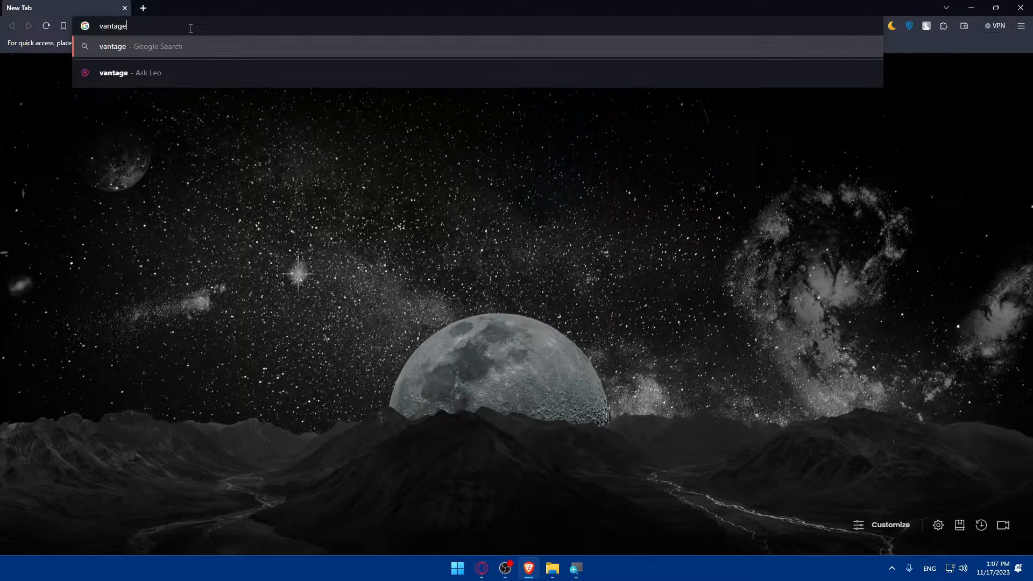
key("Enter")
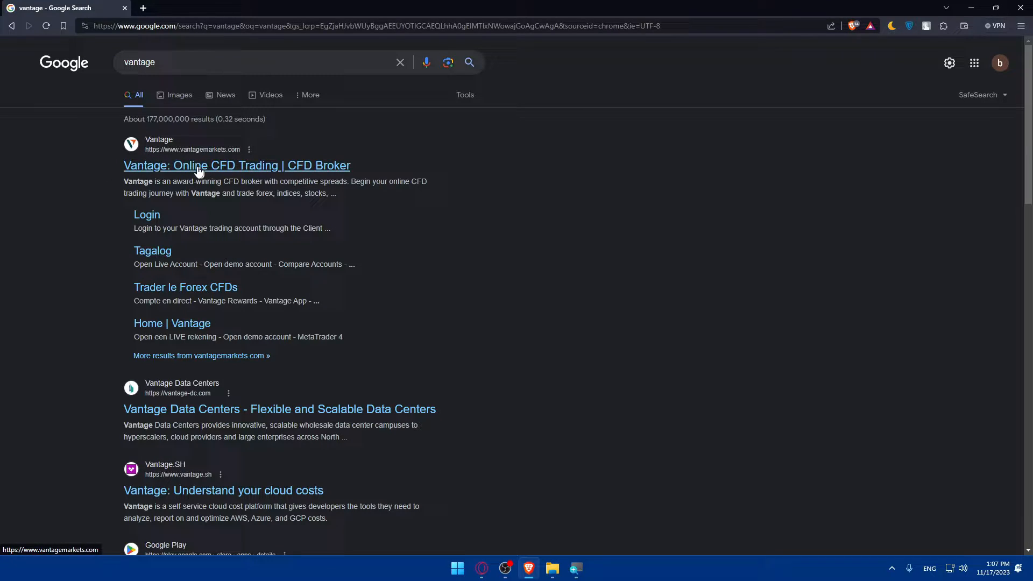
left_click(236, 165)
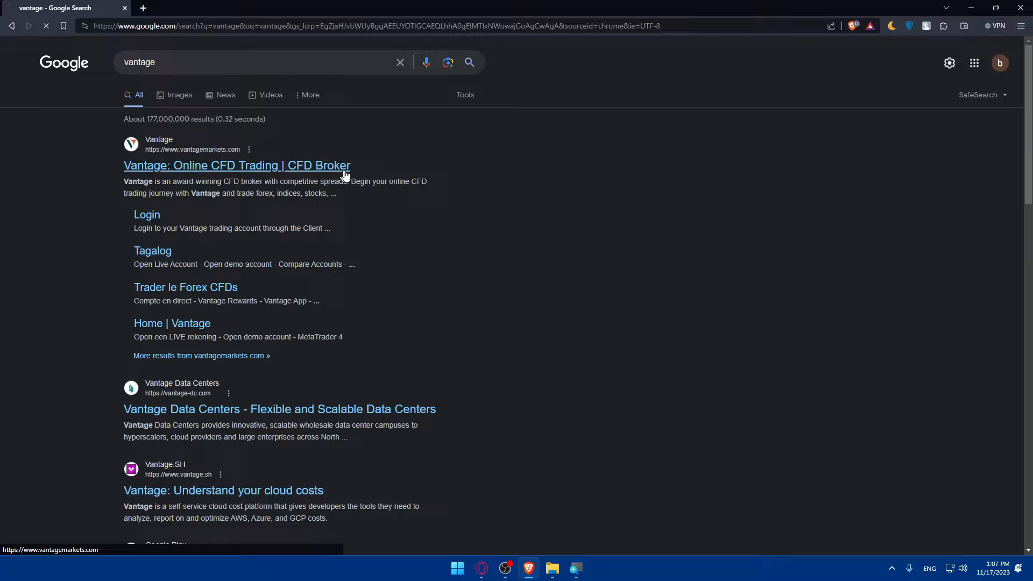
left_click(235, 165)
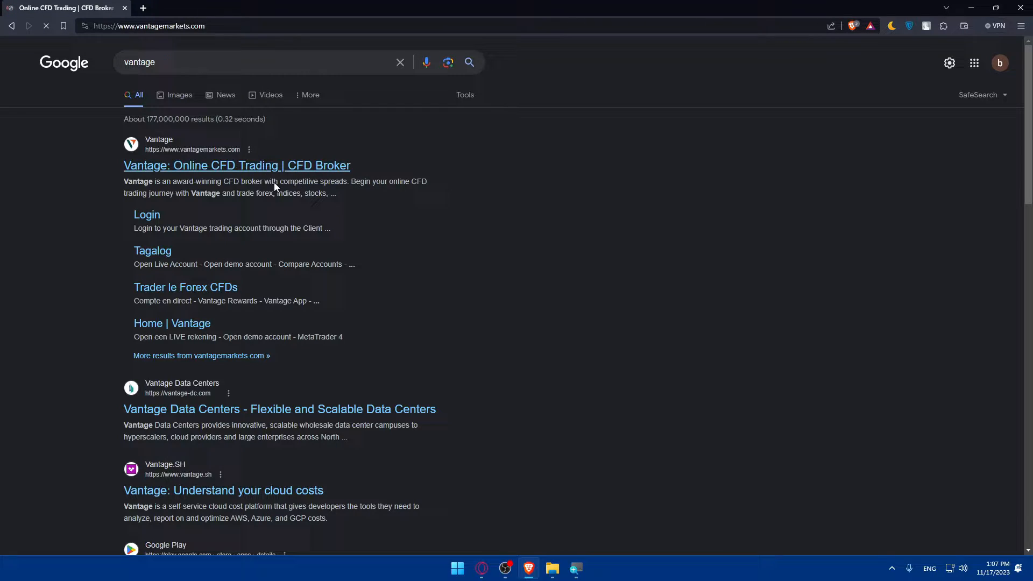
- Scroll the Vantage homepage and start the GET STARTED live account sign-up
left_click(236, 165)
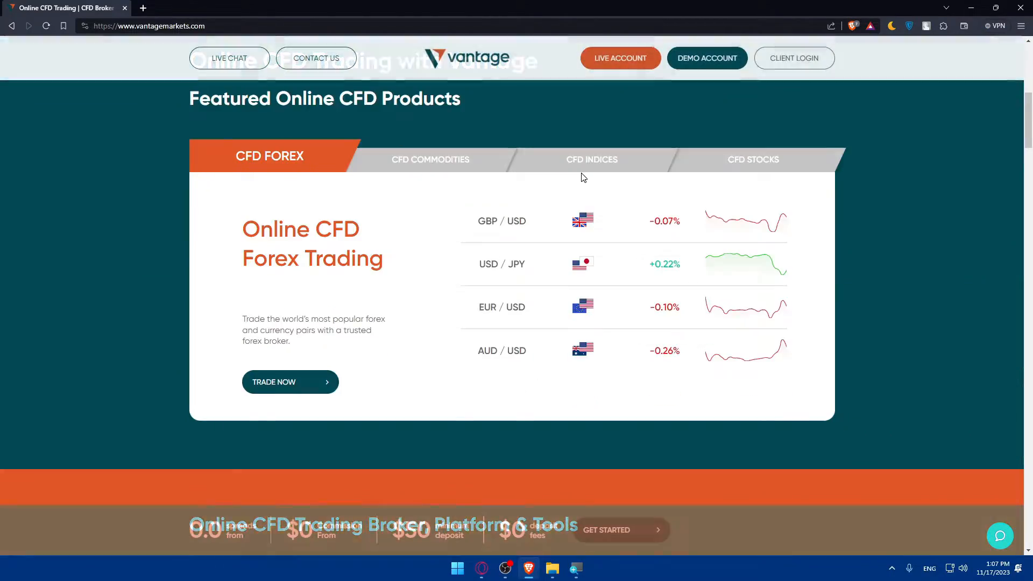
scroll("down", 3)
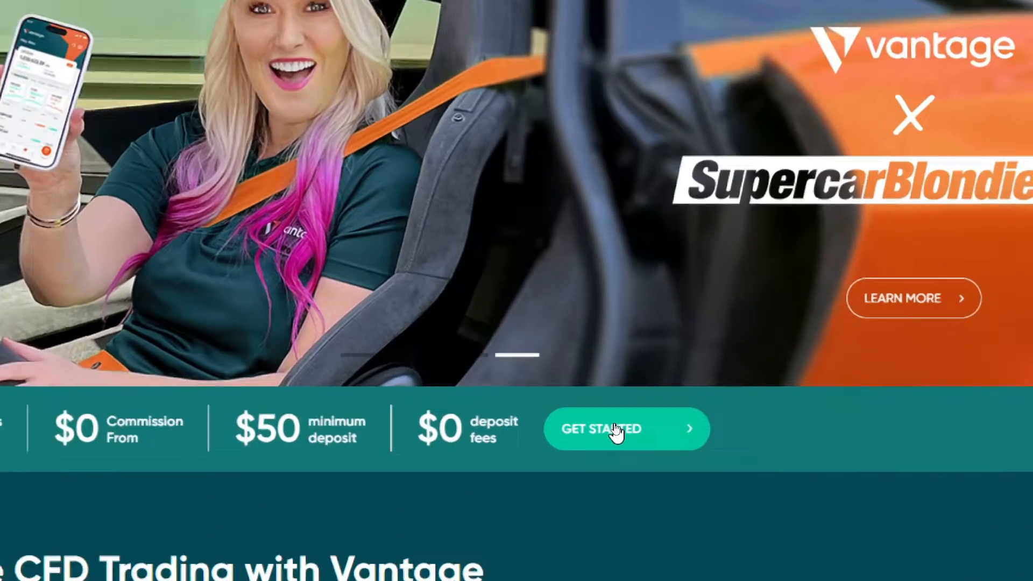
left_click(625, 428)
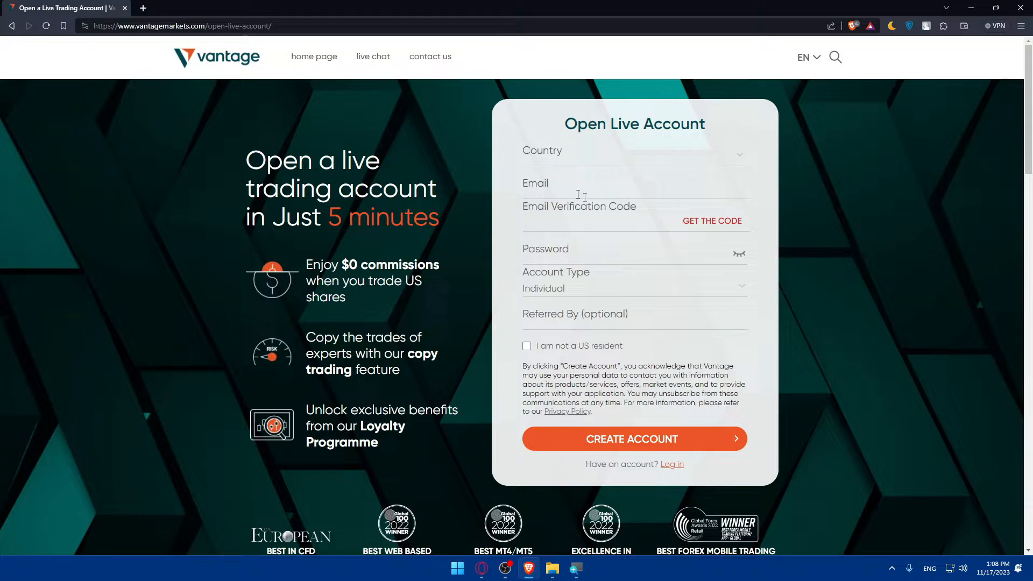
- Scroll down the Open Live Account page toward the FAQ
scroll("down", 3)
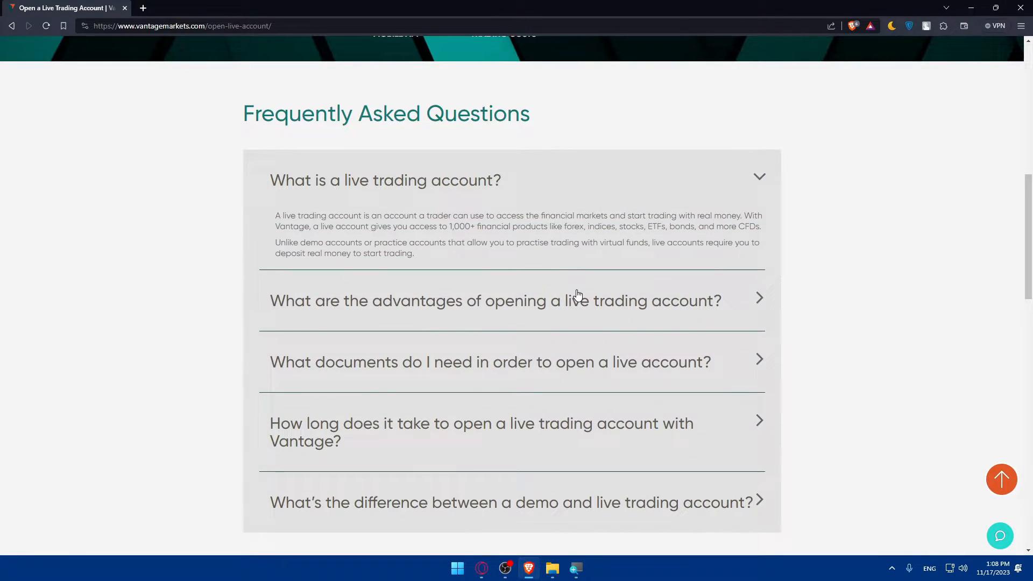
scroll("down", 3)
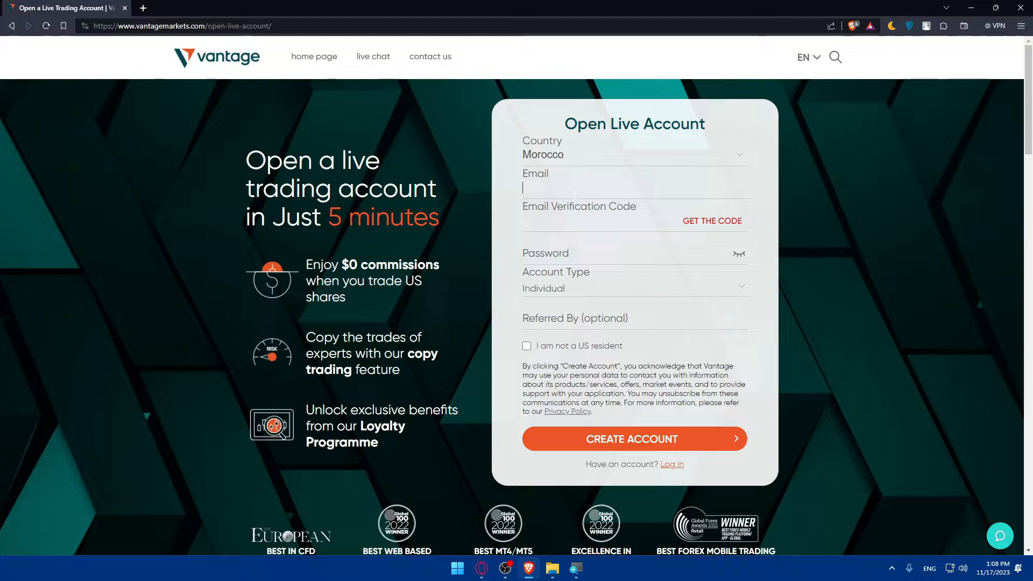
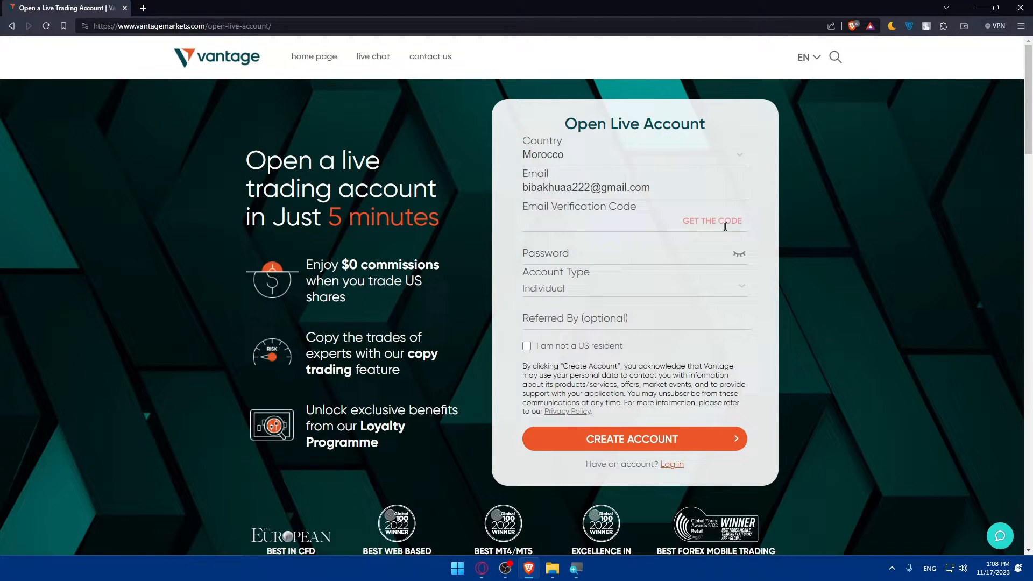
- Enter the email (biba…khuaaa) and request the verification code
left_click(711, 221)
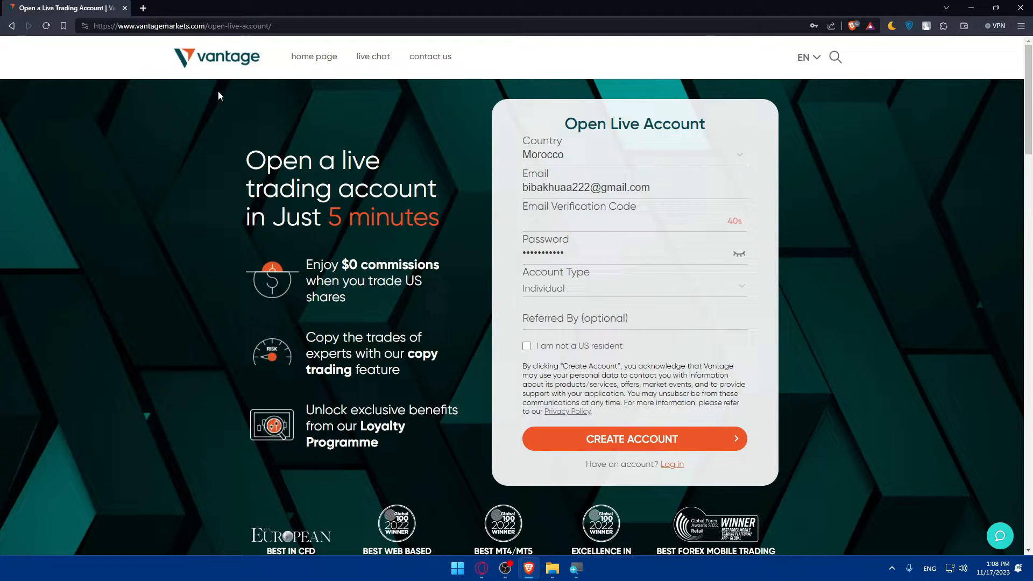
mouse_move(502, 340)
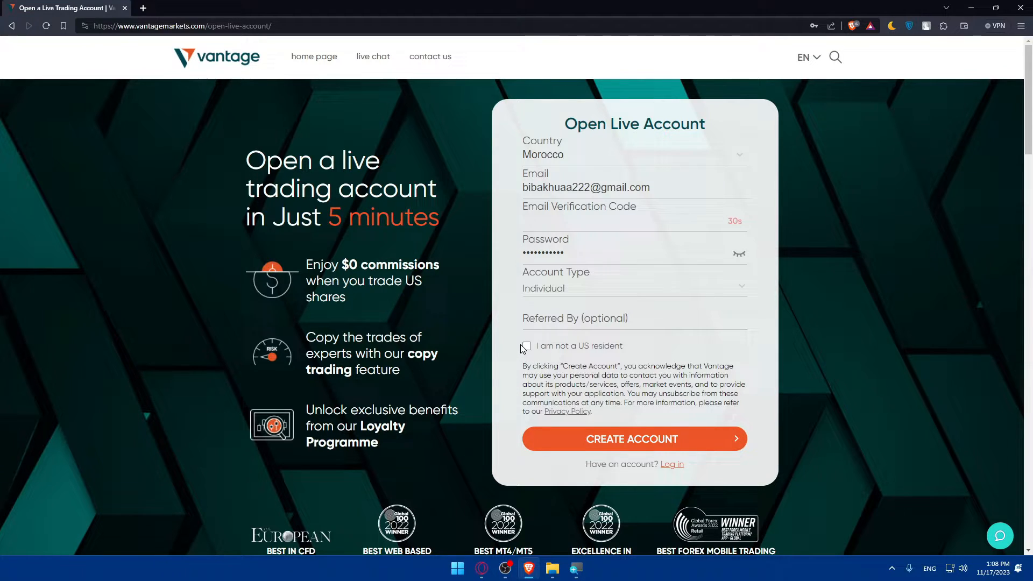
- Confirm 'I am not a US resident' and read the emailed code in Gmail
left_click(526, 346)
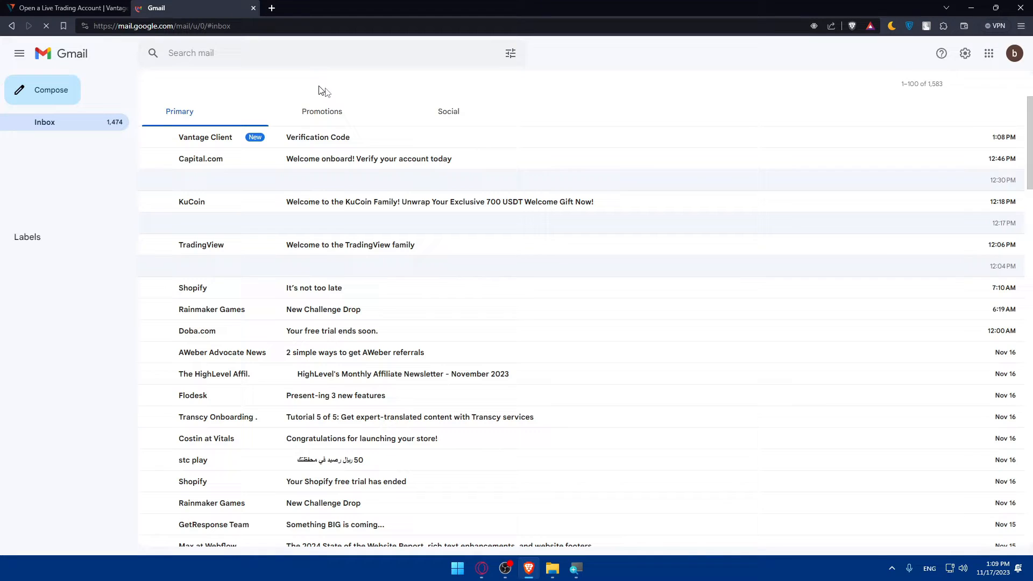
left_click(318, 137)
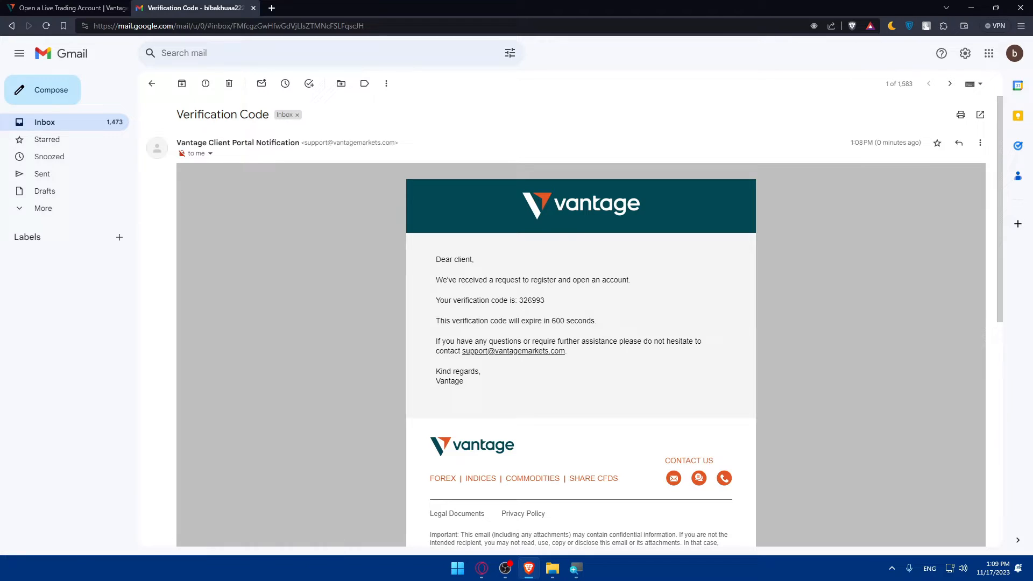
left_click(66, 7)
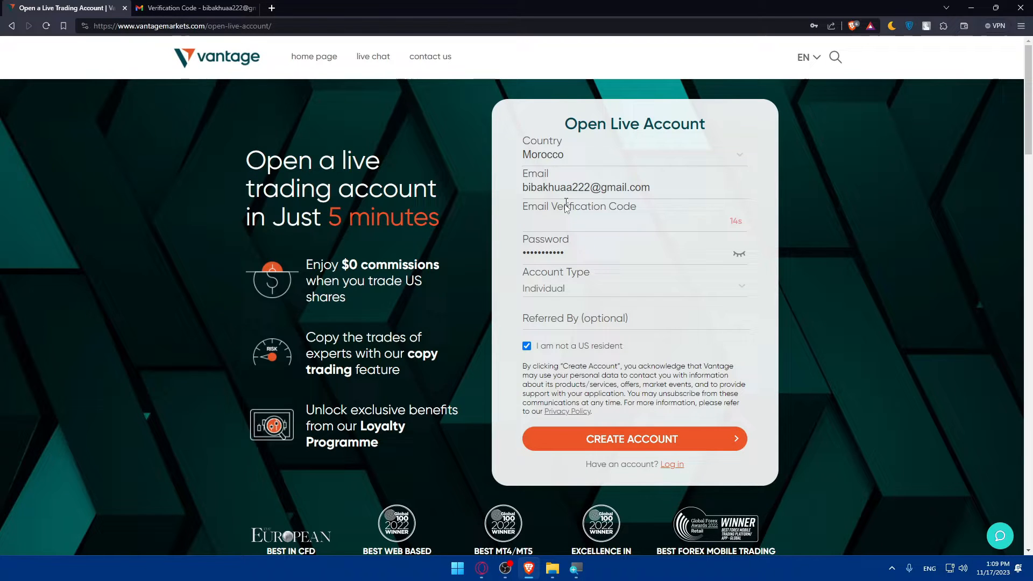
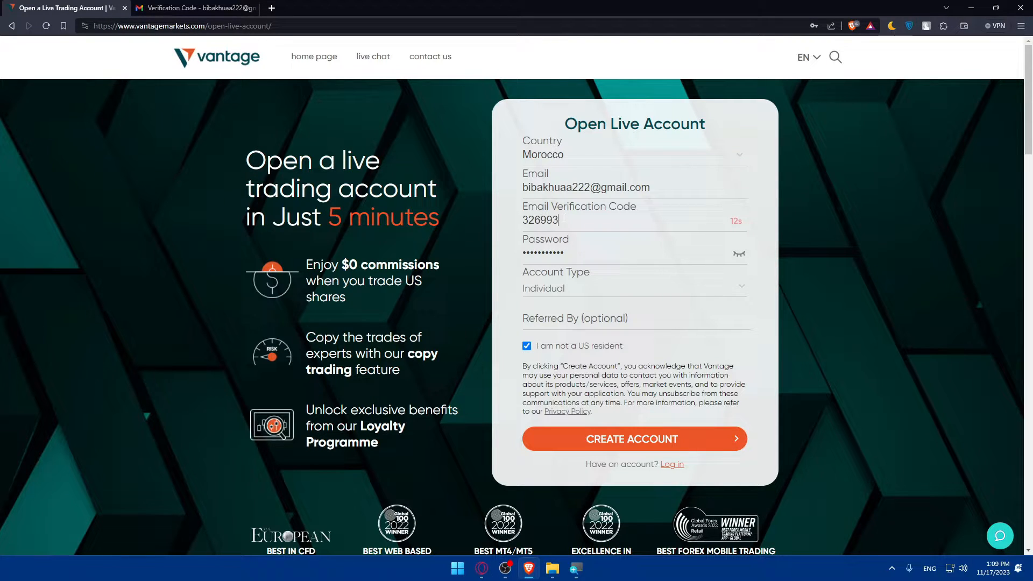
left_click(633, 438)
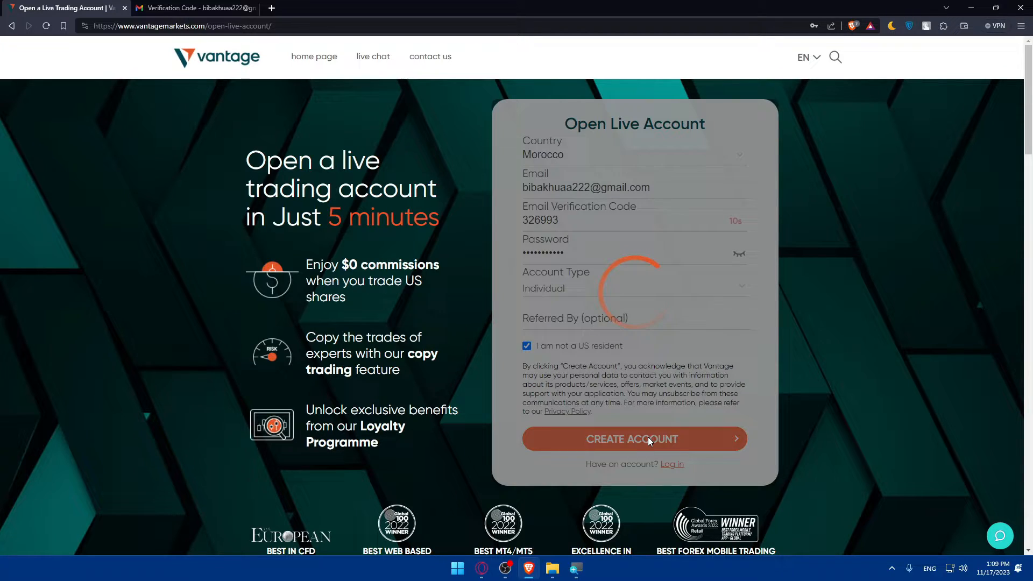
left_click(634, 439)
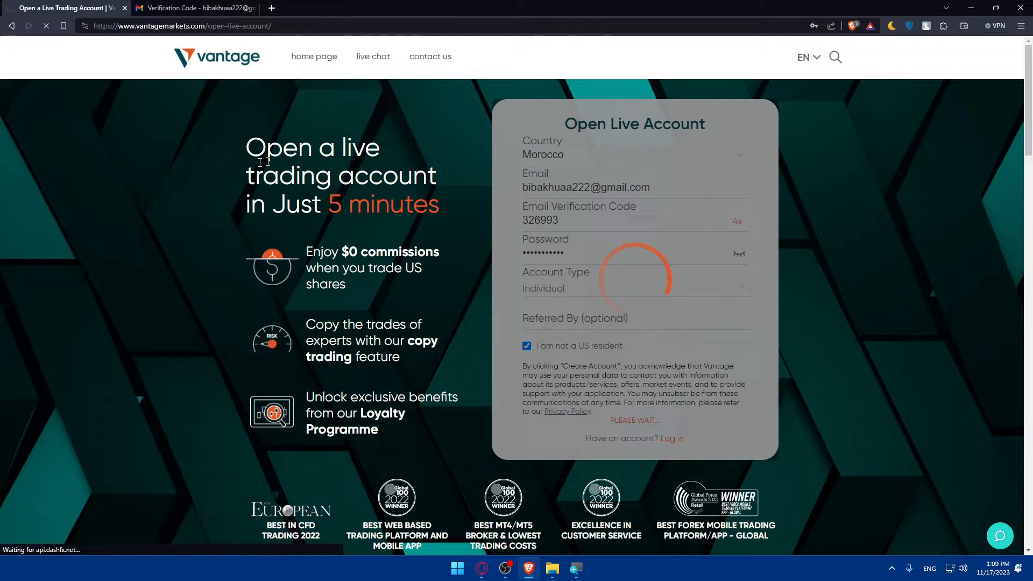
mouse_move(402, 270)
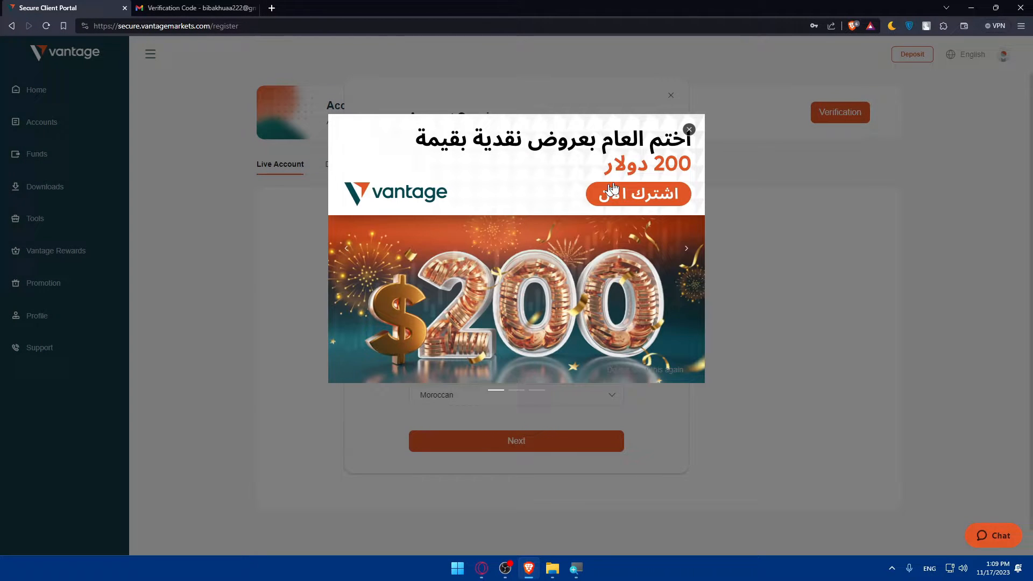
- Dismiss the promotional pop-up and close the personal details account opening form
left_click(689, 129)
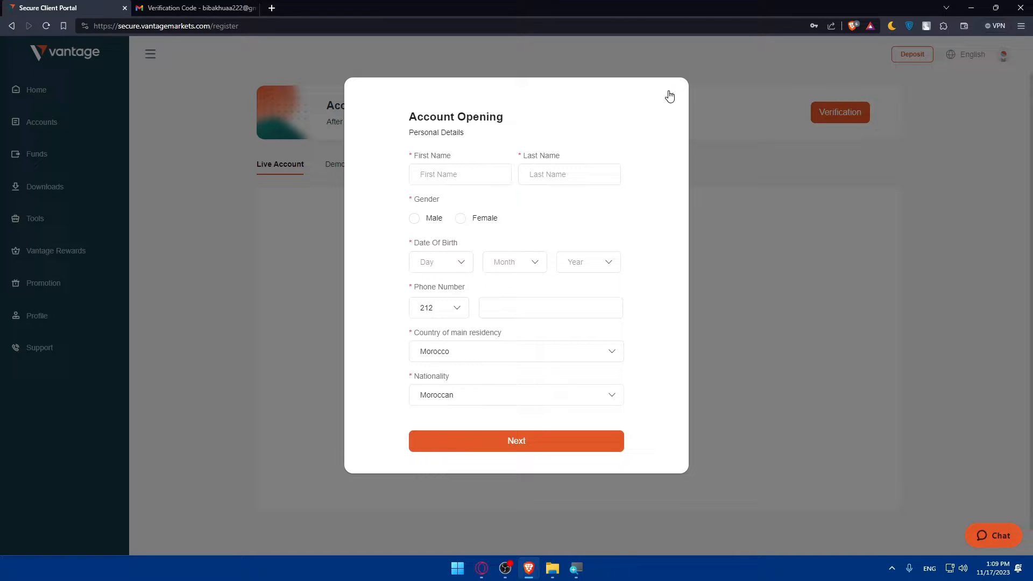
left_click(460, 174)
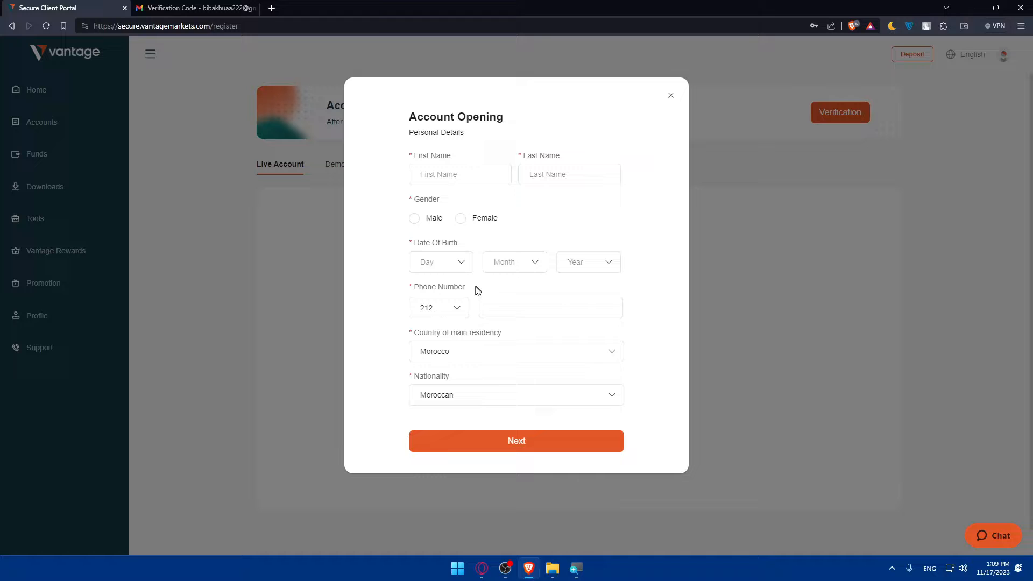
mouse_move(572, 339)
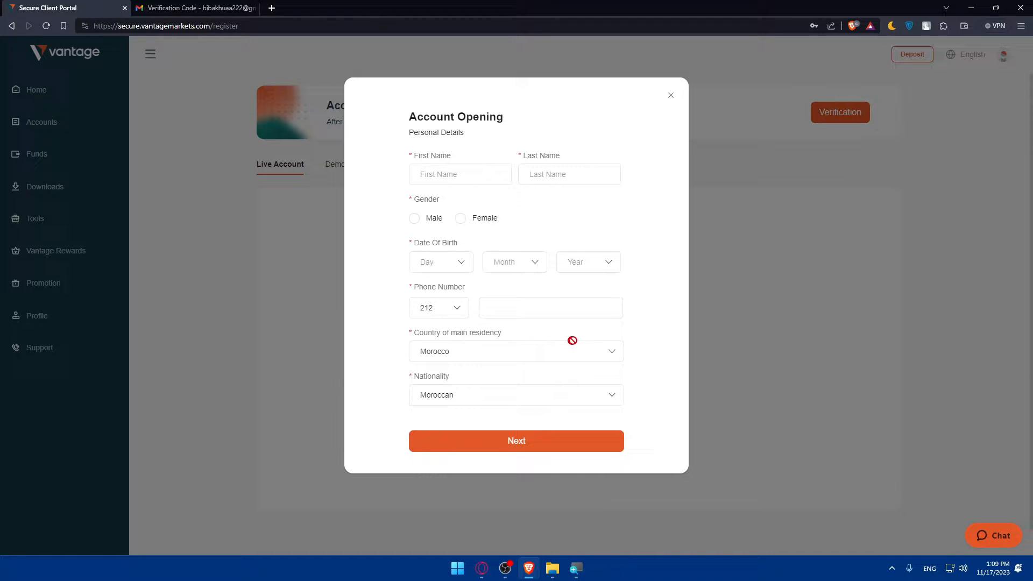
left_click(670, 95)
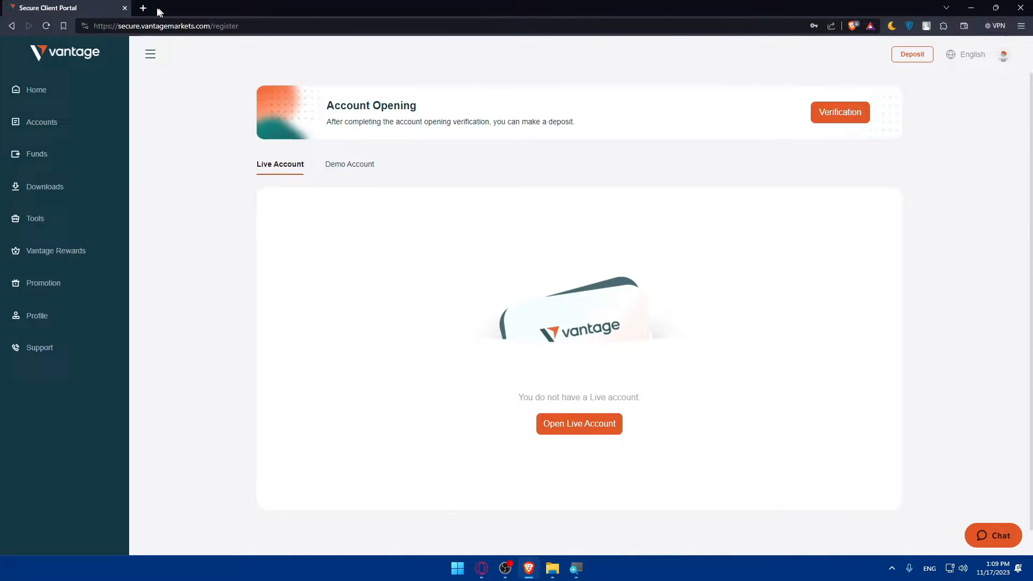
- Load TradingView in a new tab, then return to the Vantage Client Portal tab
left_click(142, 8)
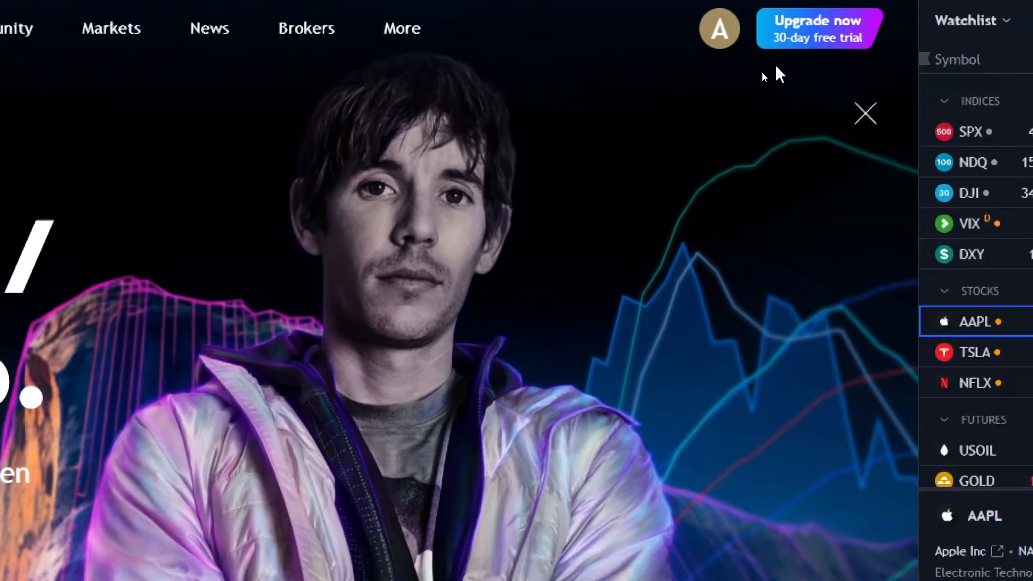
left_click(718, 28)
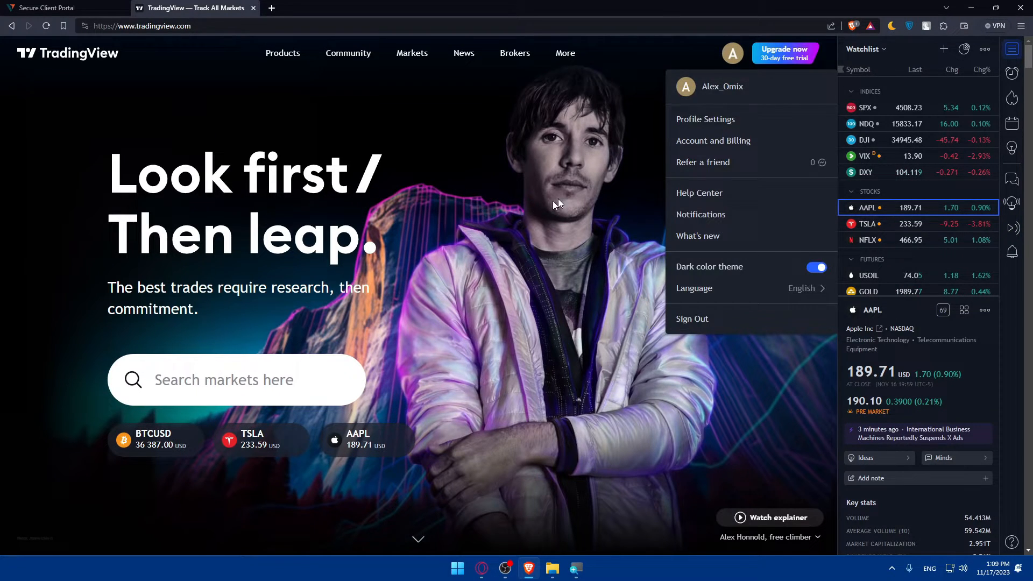
left_click(731, 52)
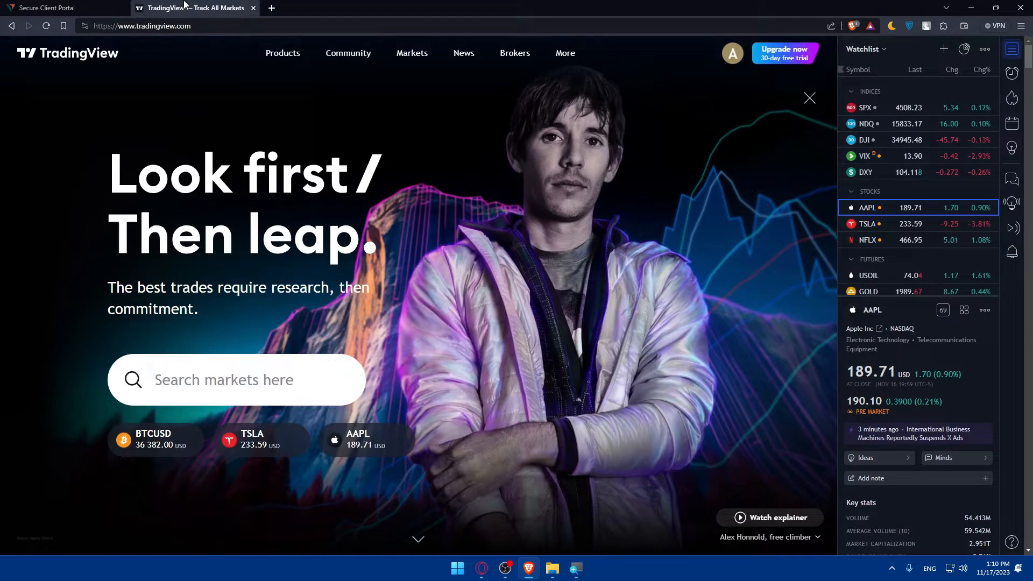
left_click(62, 7)
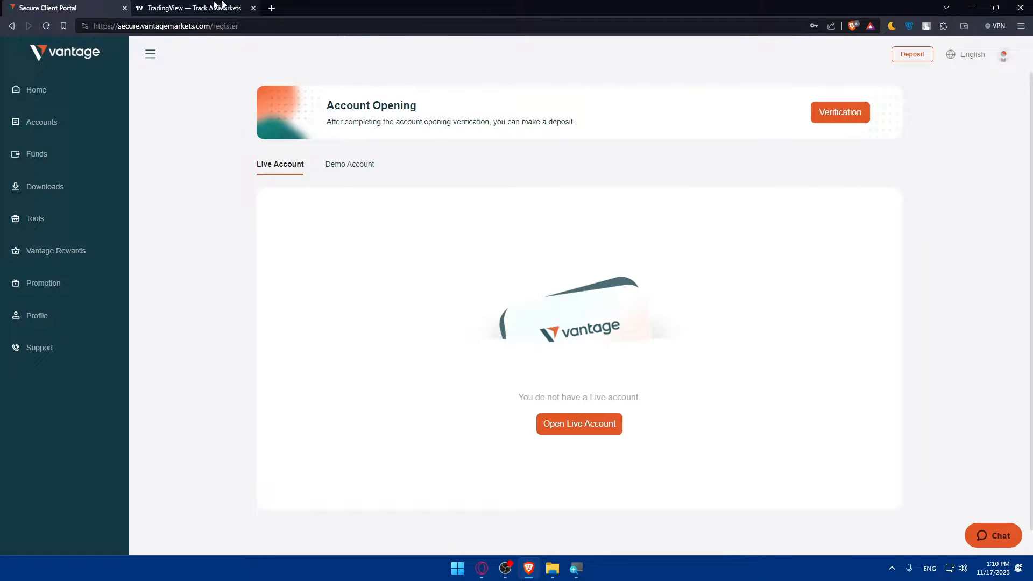
- Switch back to the TradingView homepage tab
left_click(190, 7)
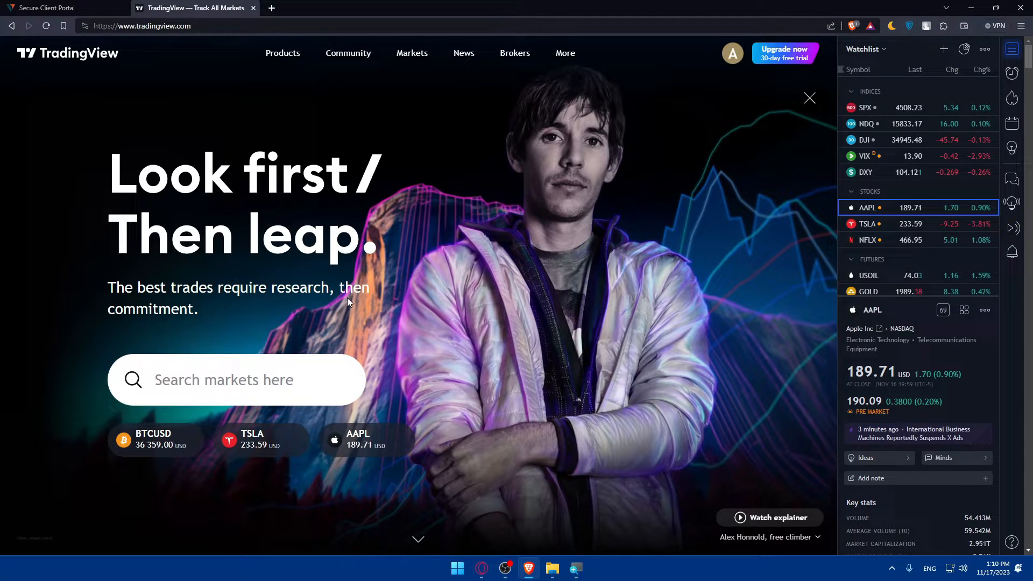
- Pick Capital.com from the Brokers menu and start trading on its AAPL chart
left_click(515, 52)
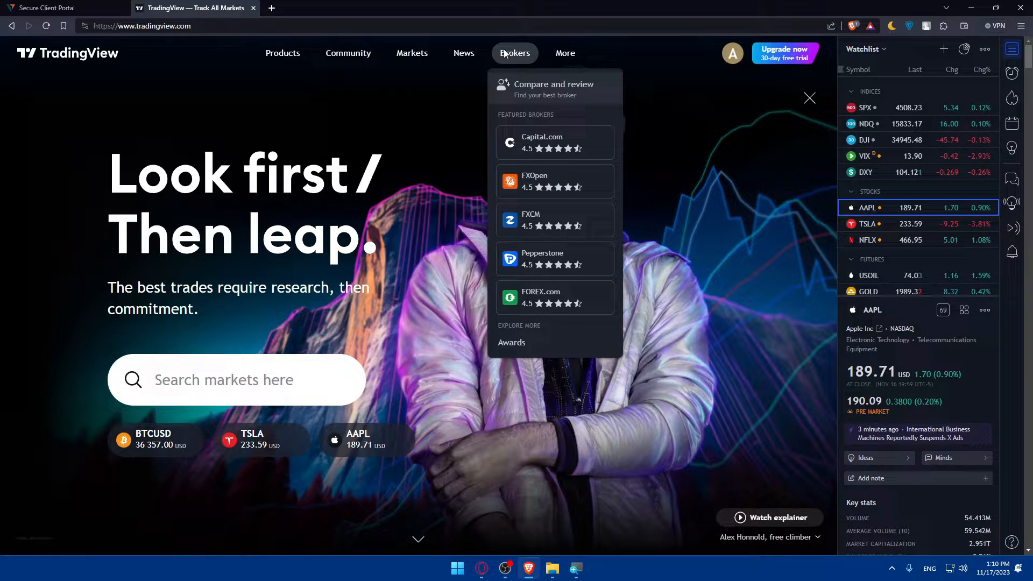
left_click(542, 142)
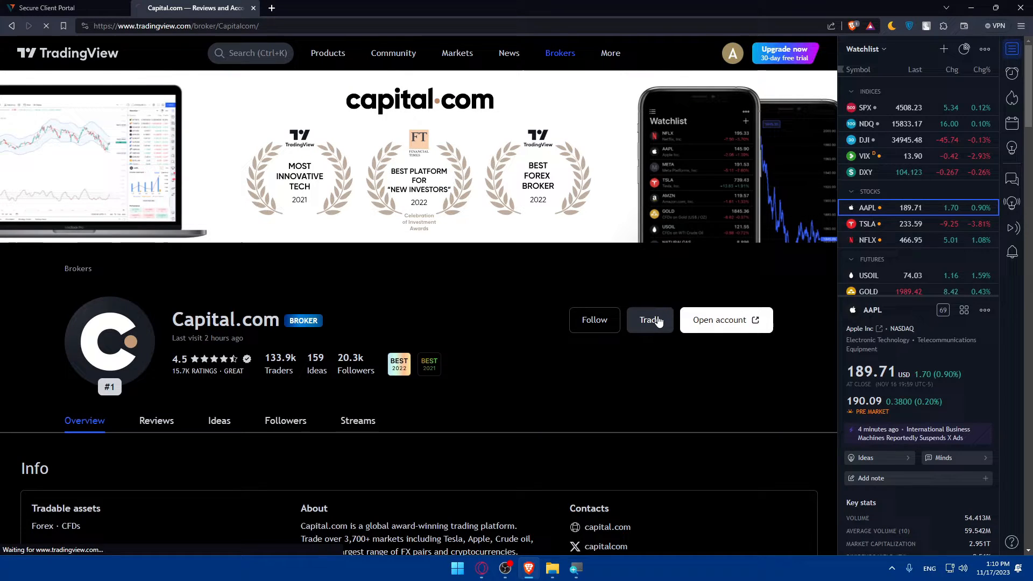
left_click(649, 320)
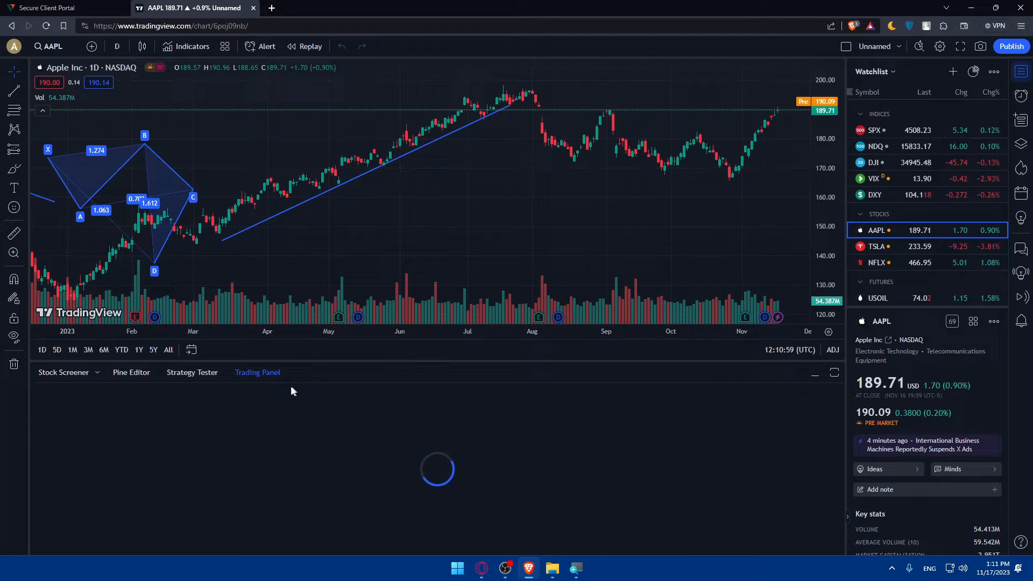
- Show the broker list in the Trading Panel and open an empty symbol search
left_click(257, 372)
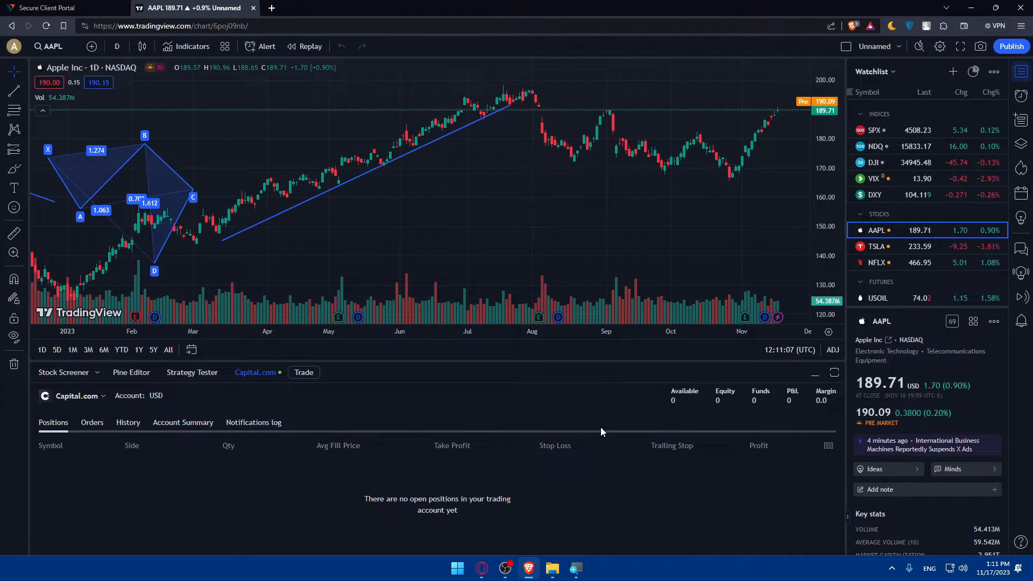
left_click(53, 46)
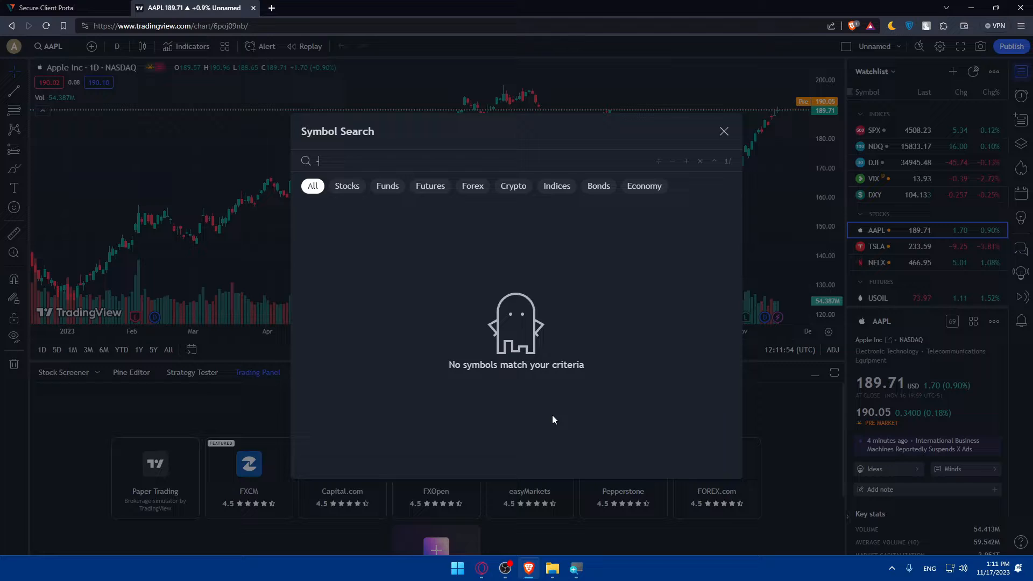
- Close the empty symbol search, then select Binance in the broker list and dismiss its connection prompt
left_click(723, 132)
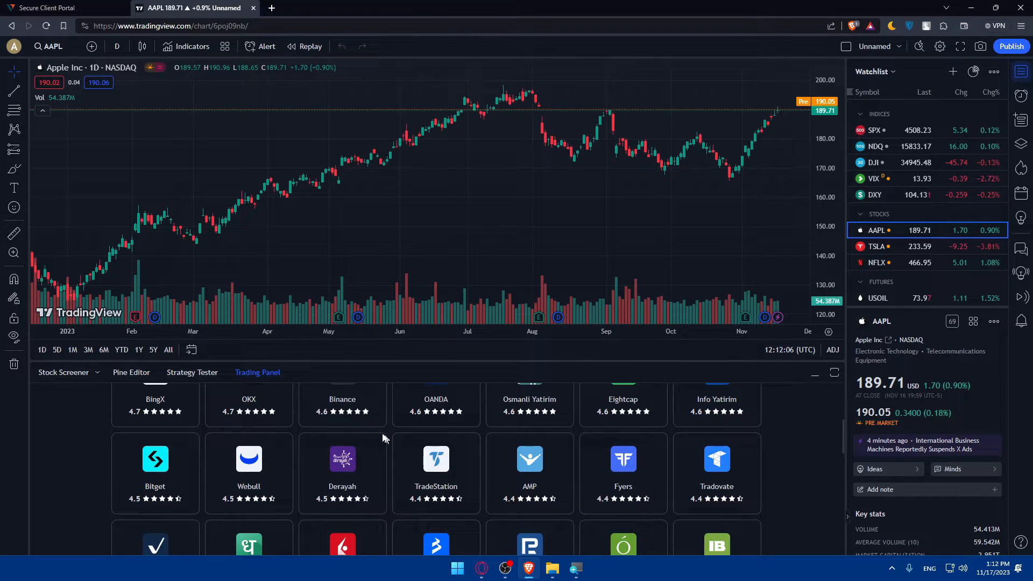
left_click(342, 401)
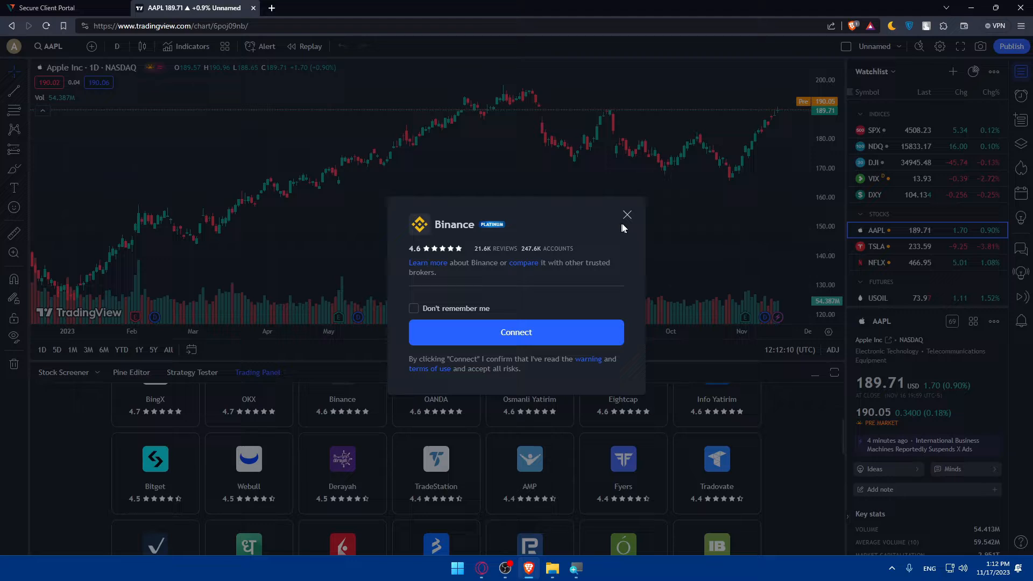
left_click(626, 215)
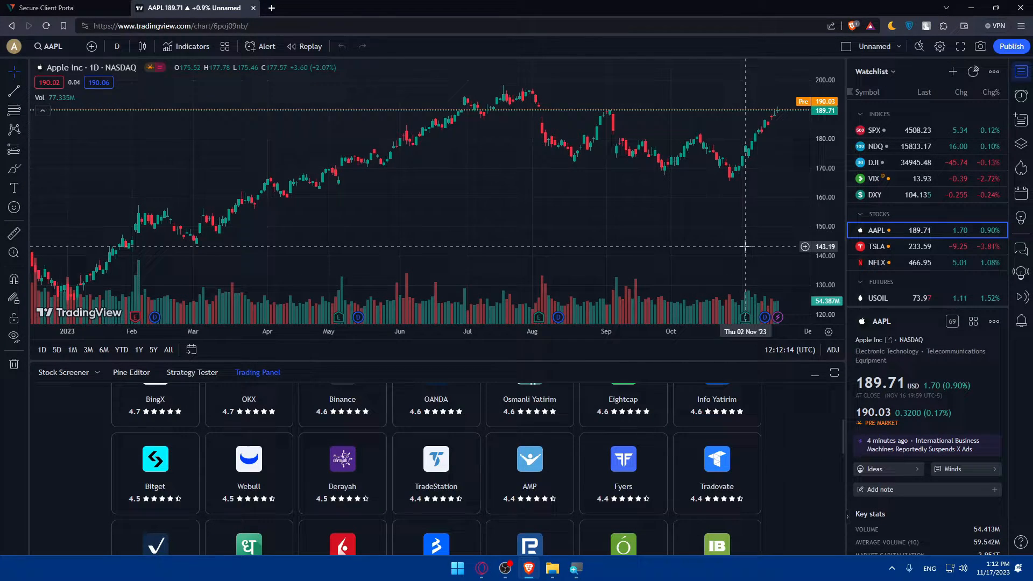
mouse_move(927, 80)
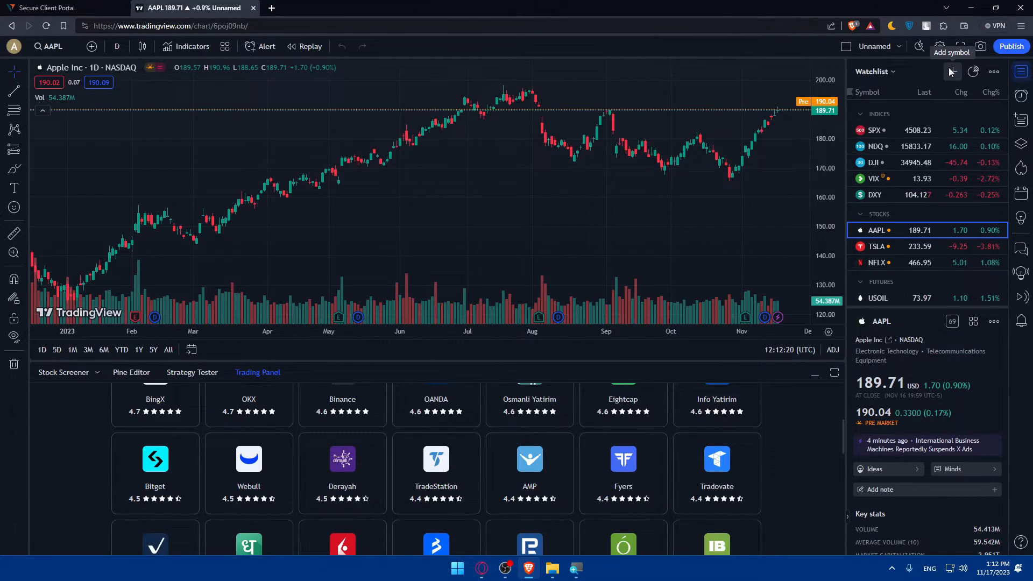
- Search the Add symbol dialog for VANTAGE, filtered to Crypto with Vantage as the source
left_click(951, 71)
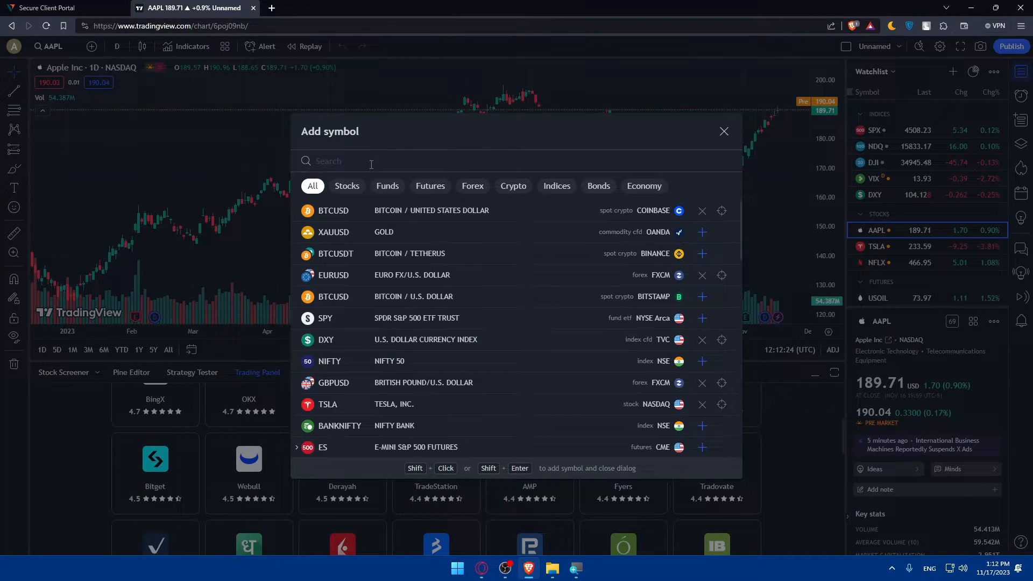
type("VANTAGE")
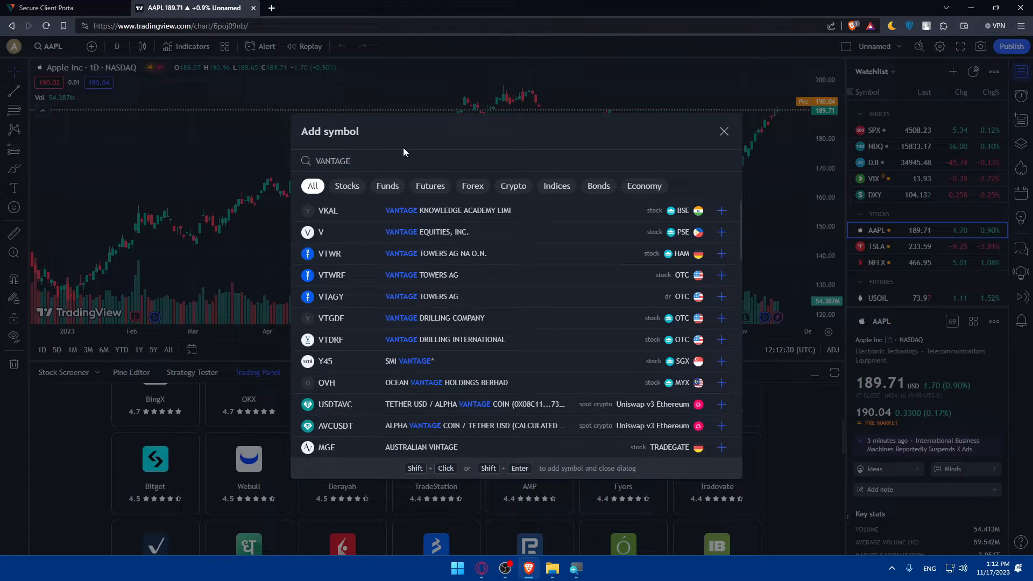
scroll("down", 3)
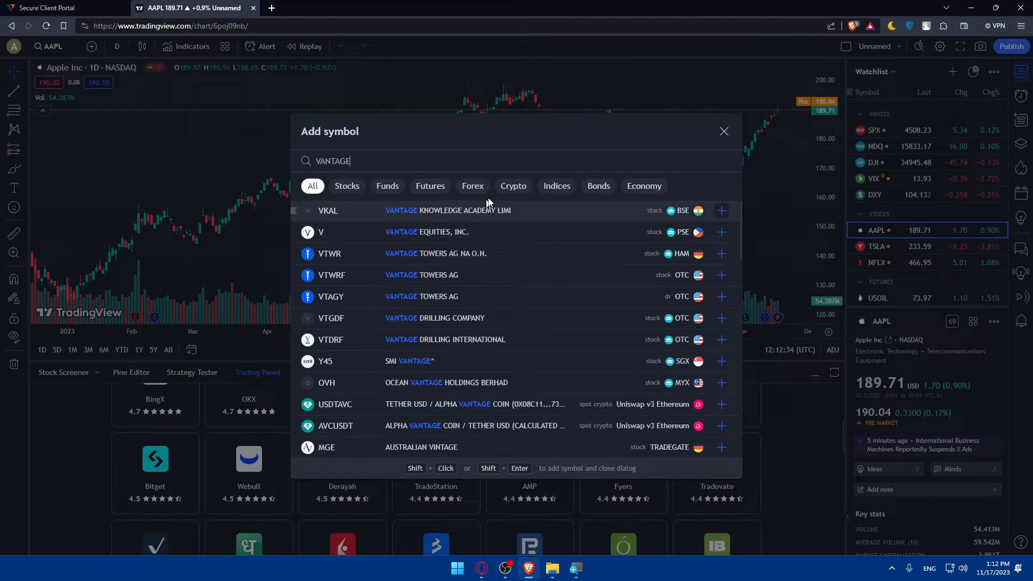
left_click(513, 186)
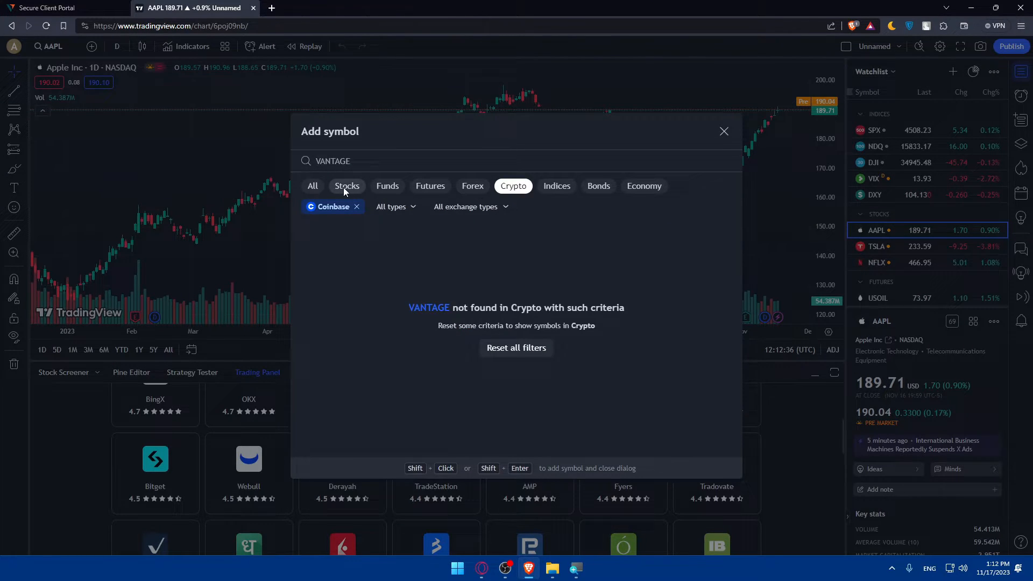
left_click(332, 205)
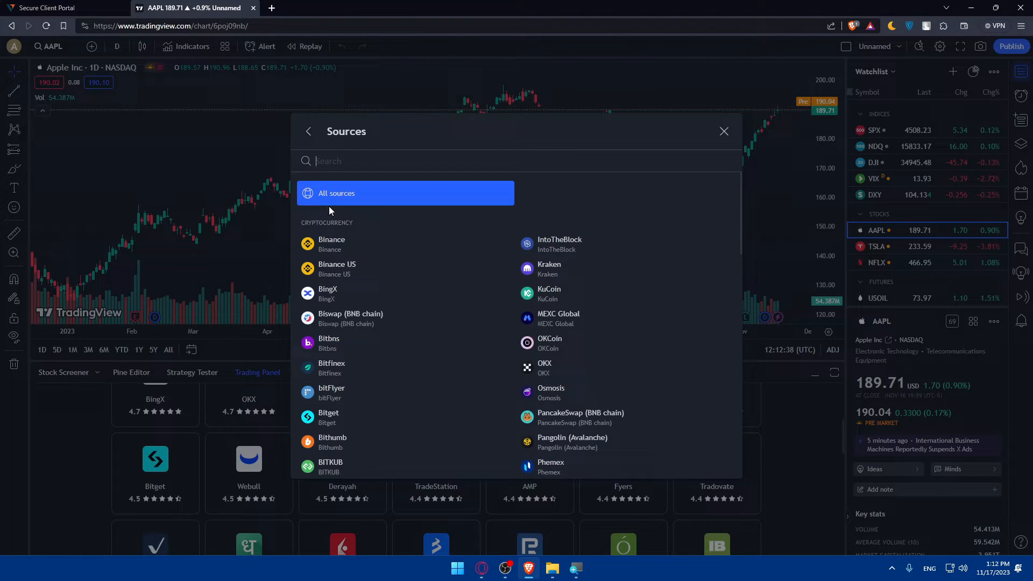
type("van")
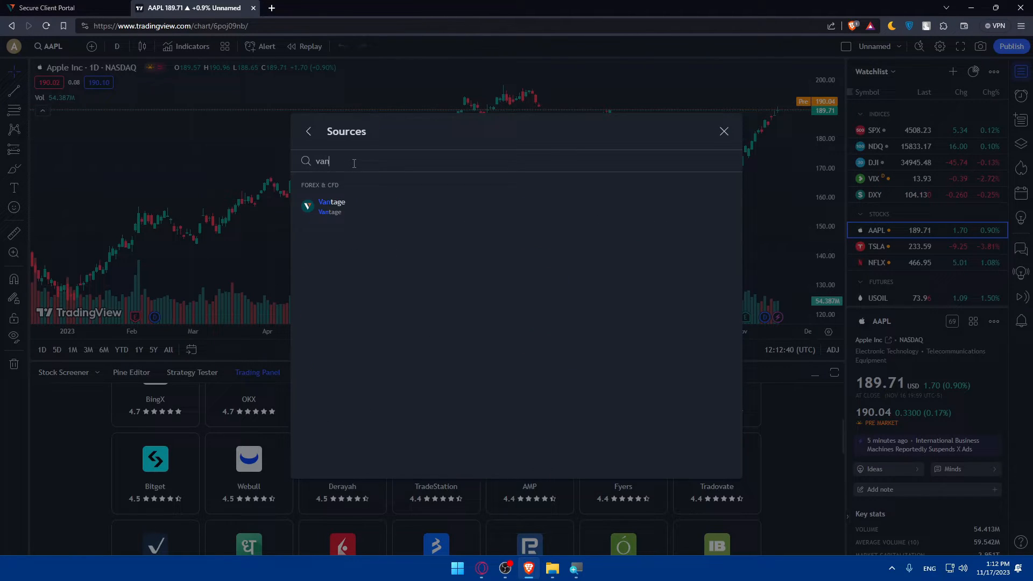
left_click(331, 206)
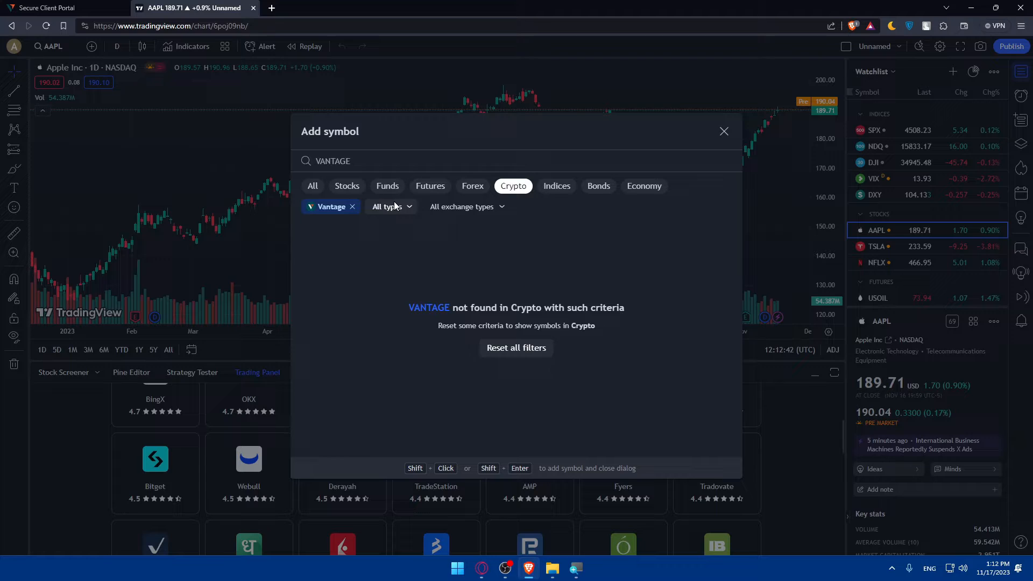
- Browse VANTAGE results under All, Funds, Crypto, Indices and Economy, ending on Crypto
left_click(313, 186)
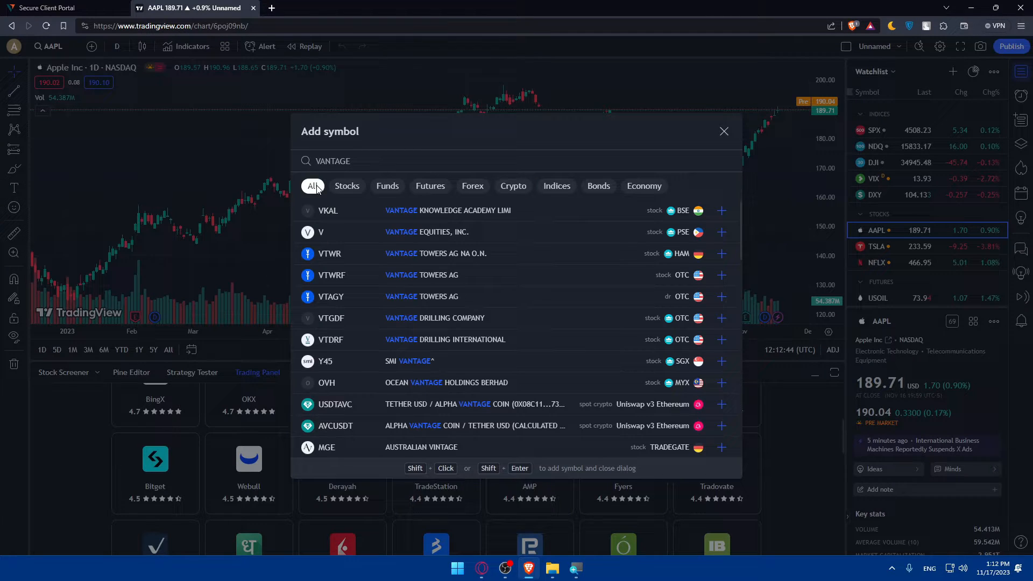
left_click(387, 185)
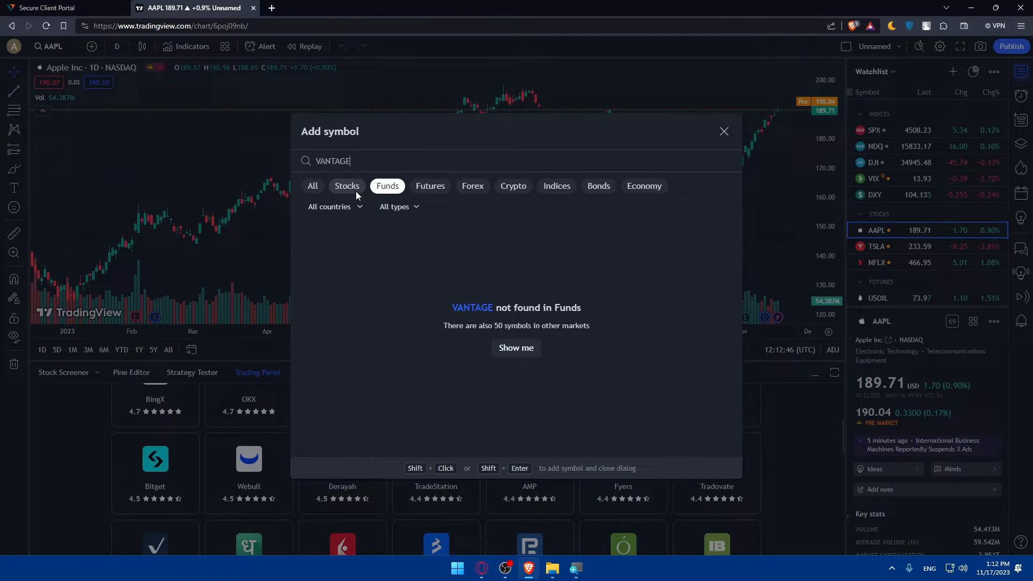
left_click(513, 186)
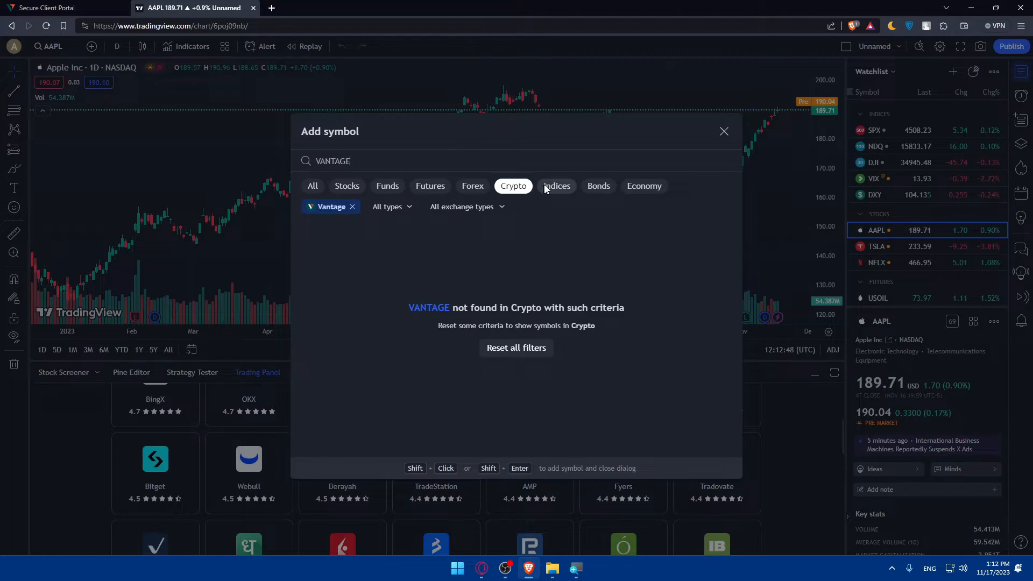
left_click(556, 186)
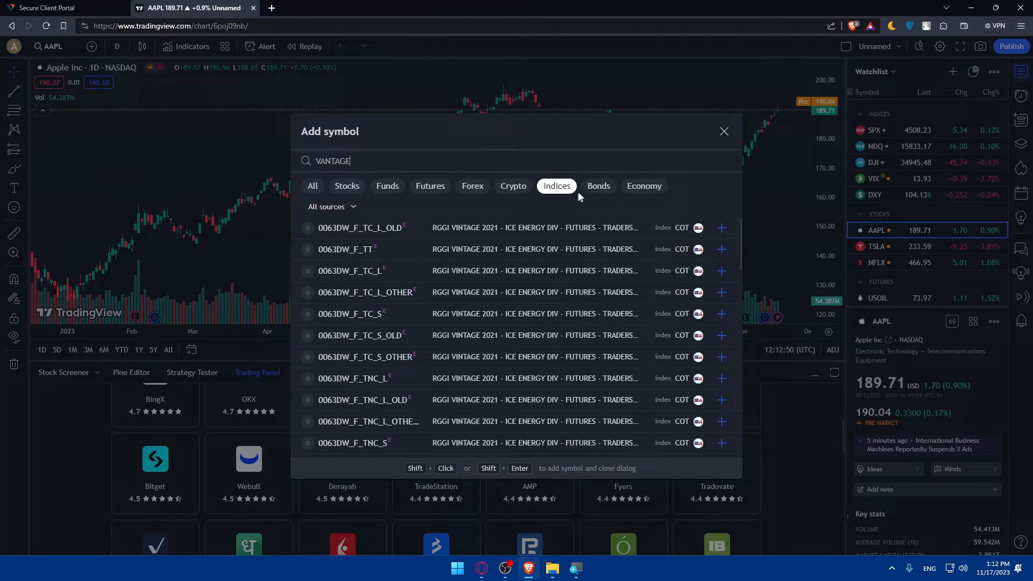
left_click(643, 186)
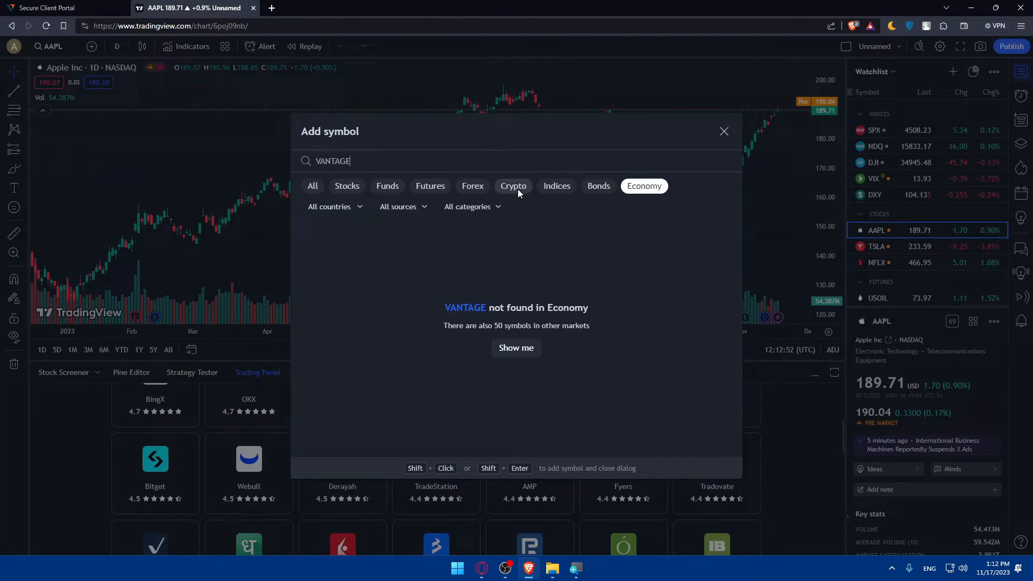
left_click(513, 186)
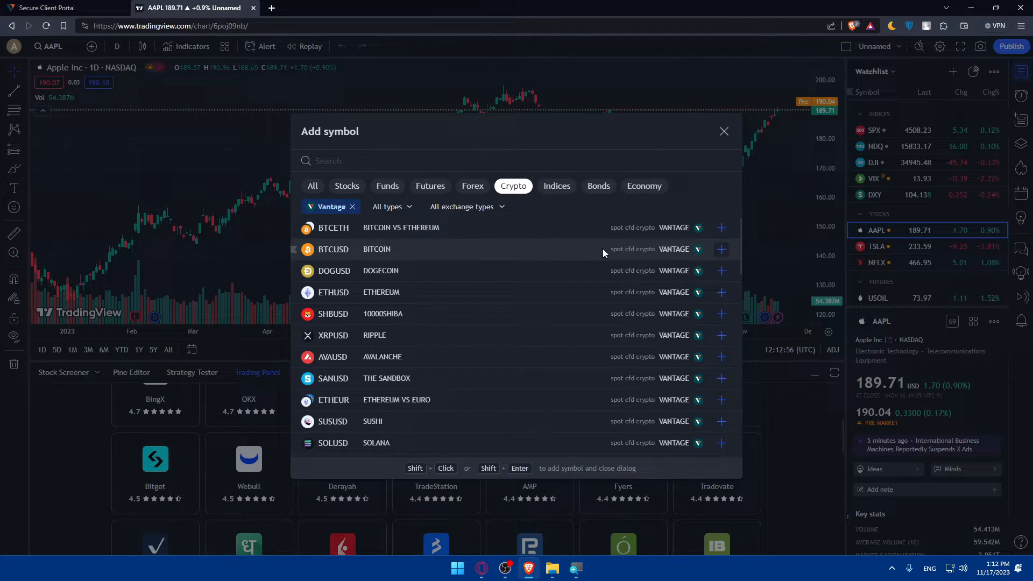
mouse_move(551, 242)
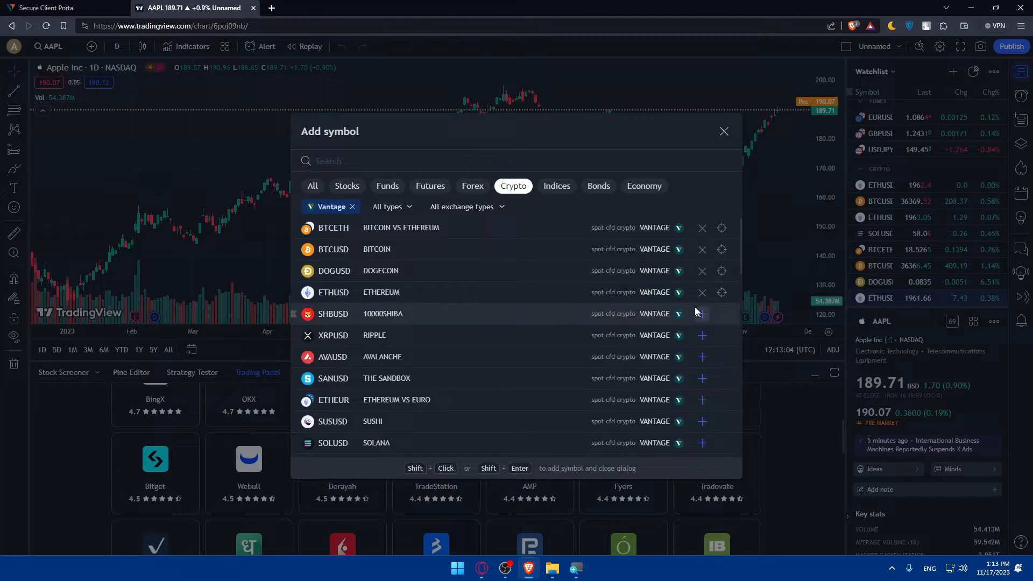
- Close the Add symbol dialog after adding Vantage BTCETH, BTCUSD, DOGUSD and ETHUSD
left_click(723, 131)
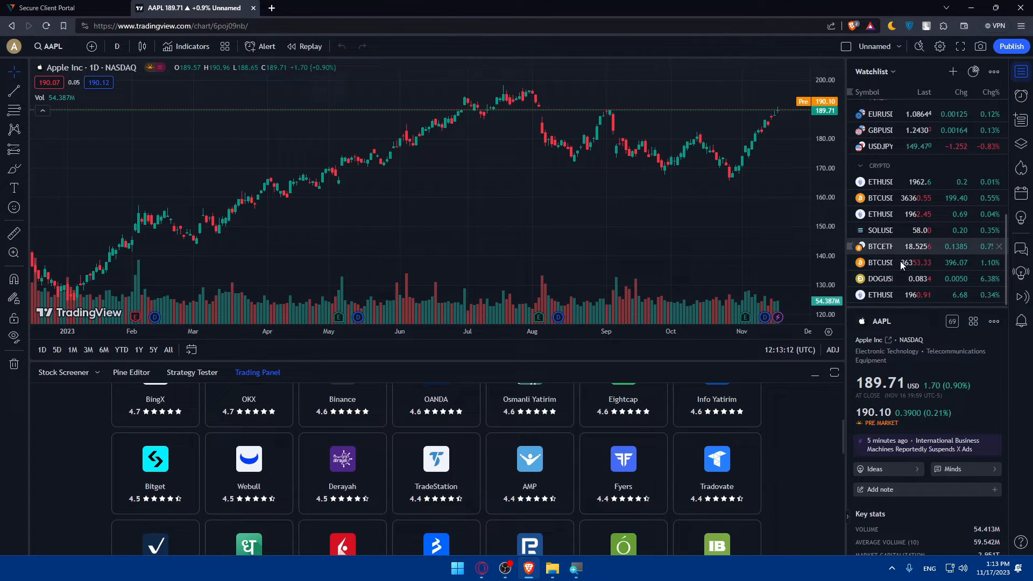
- Check the exchanges of the crypto watchlist entries BTCETH, BTCUSD, ETHUSD and DOGUSD
left_click(880, 246)
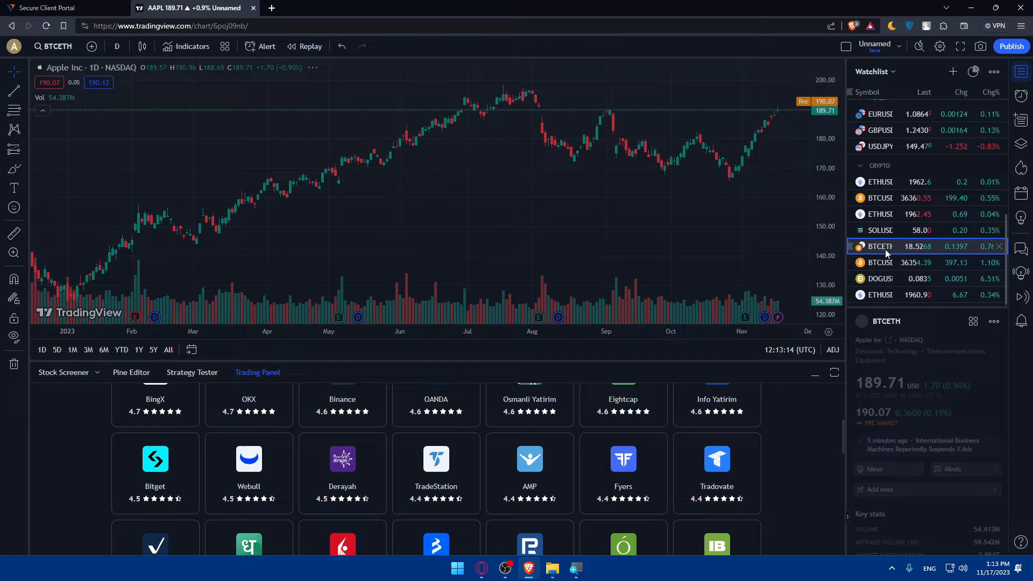
left_click(879, 246)
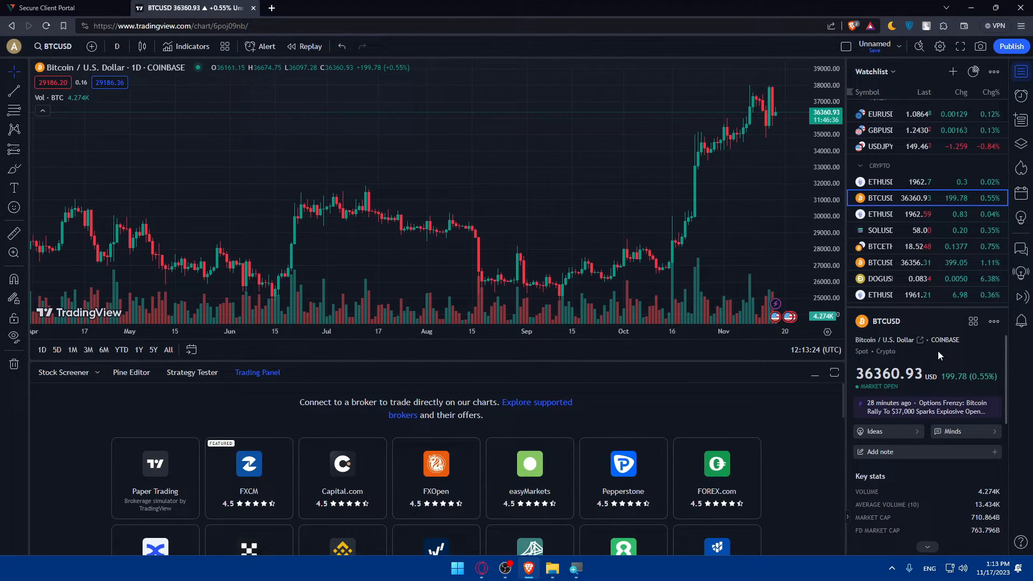
mouse_move(897, 229)
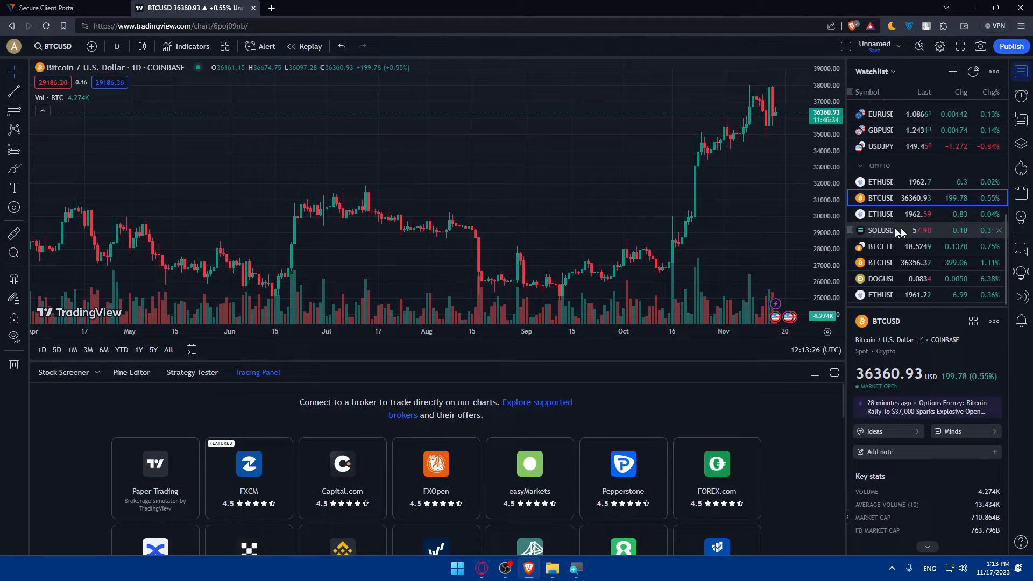
left_click(879, 182)
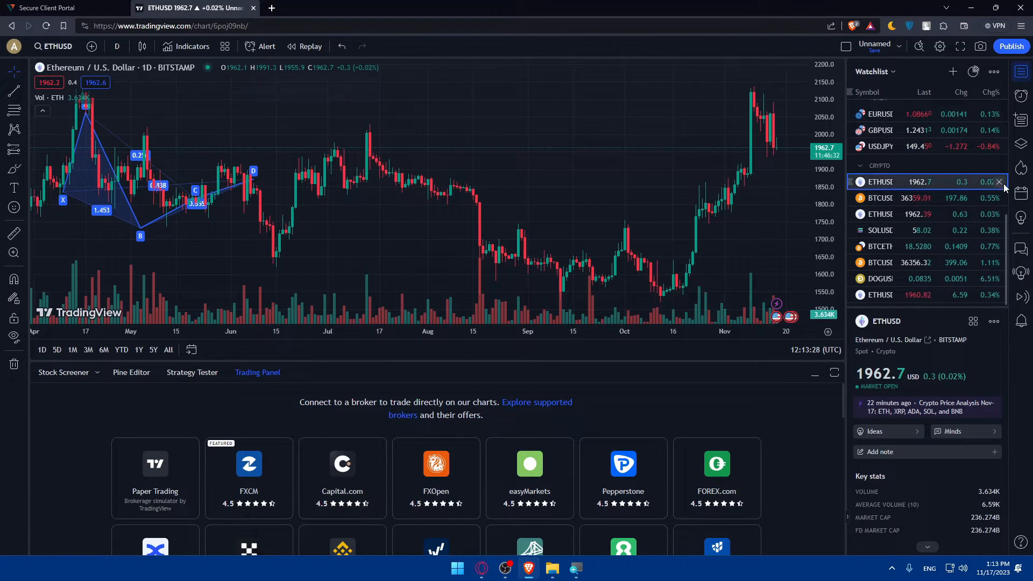
left_click(879, 278)
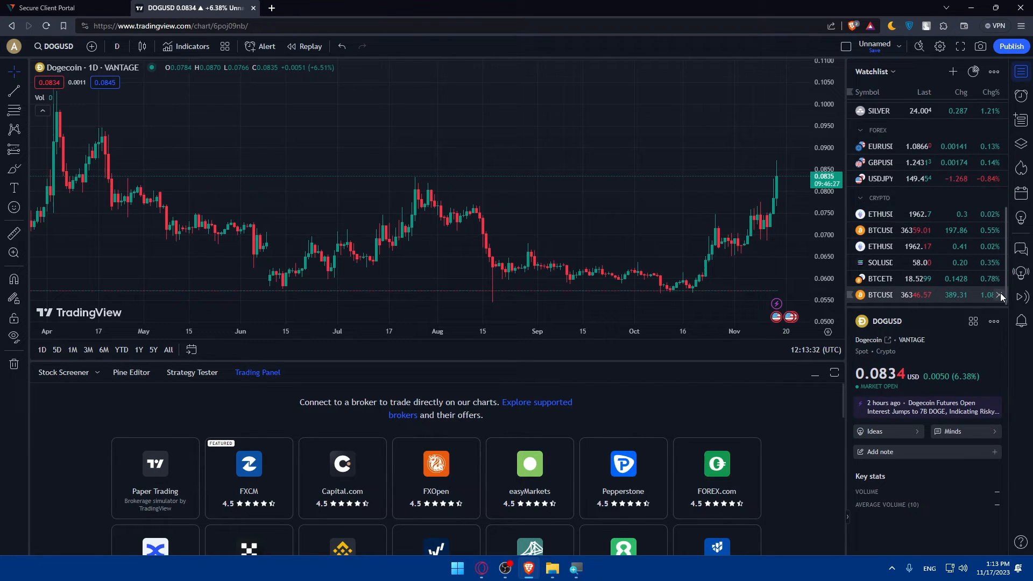
- Remove the Bitstamp ETHUSD and Coinbase duplicates, then chart Vantage BTCETH
left_click(879, 247)
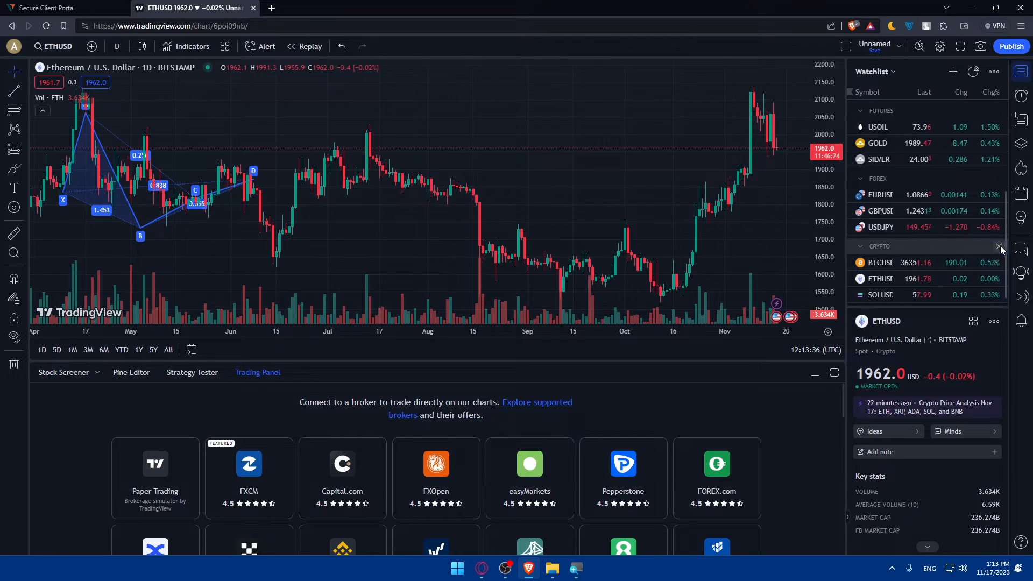
left_click(880, 262)
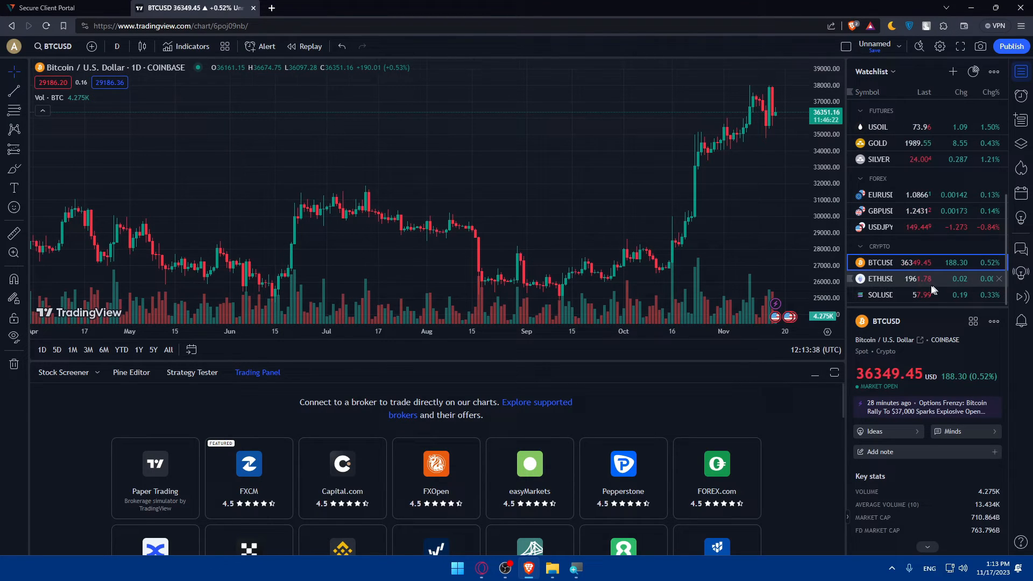
left_click(879, 278)
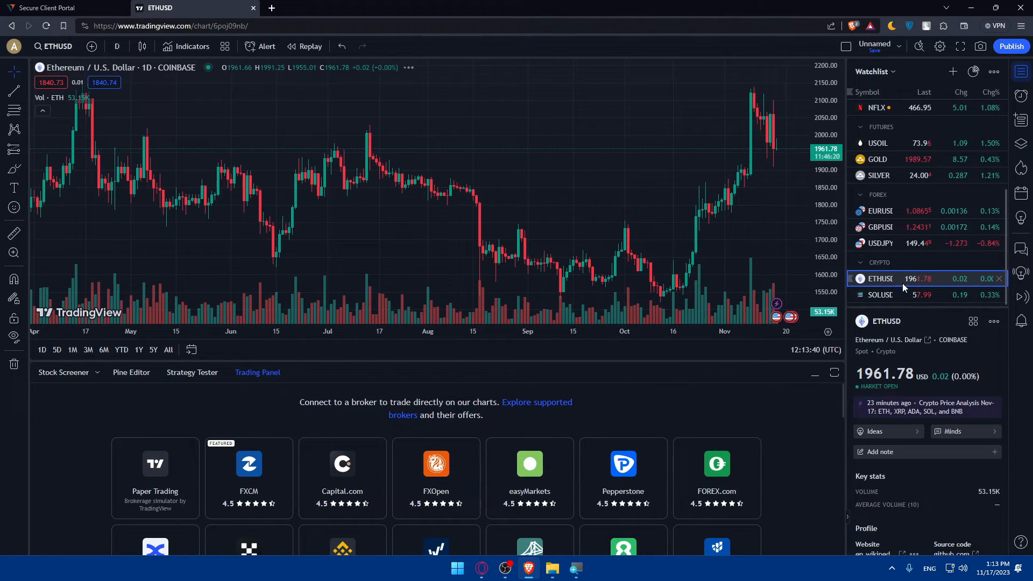
left_click(880, 294)
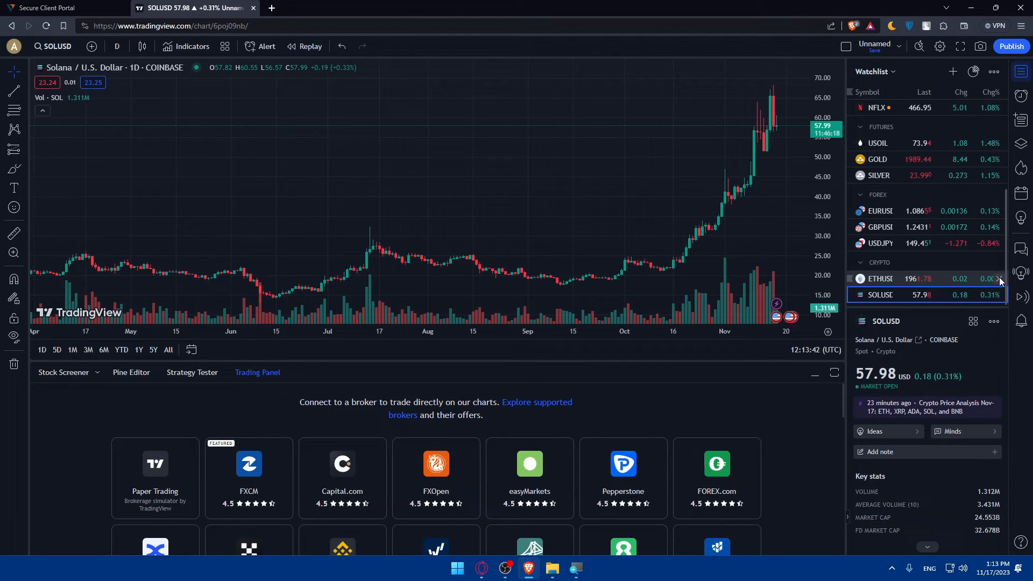
left_click(953, 71)
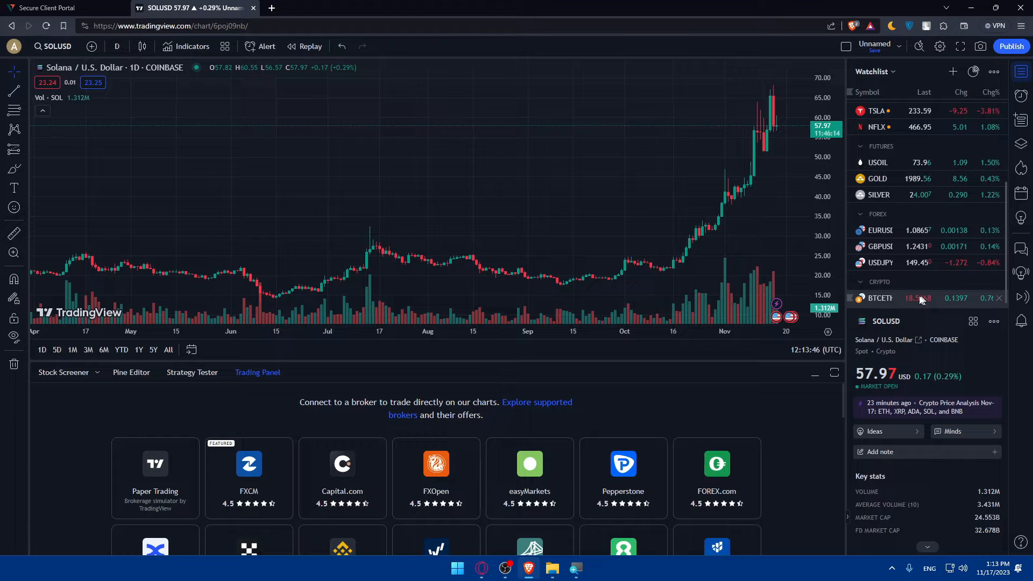
left_click(879, 298)
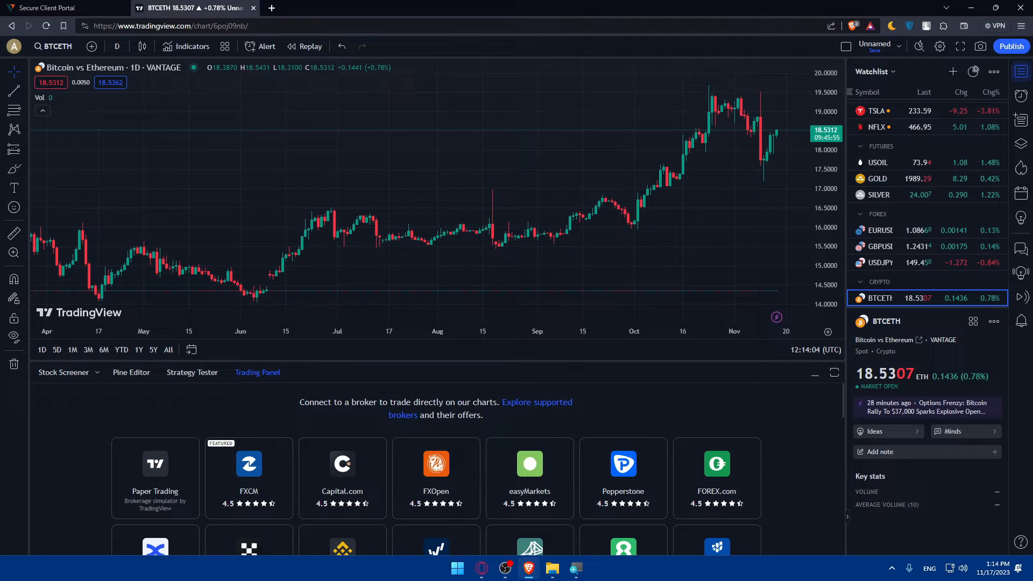
mouse_move(123, 140)
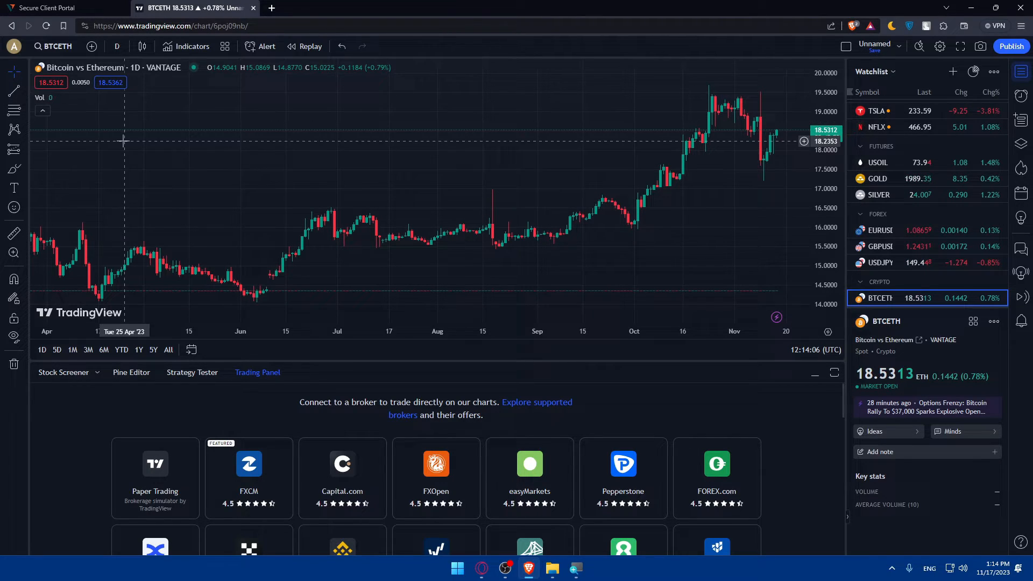
- Zoom out the BTCETH chart to late 2022 and open the profile avatar's account menu
scroll("down", 3)
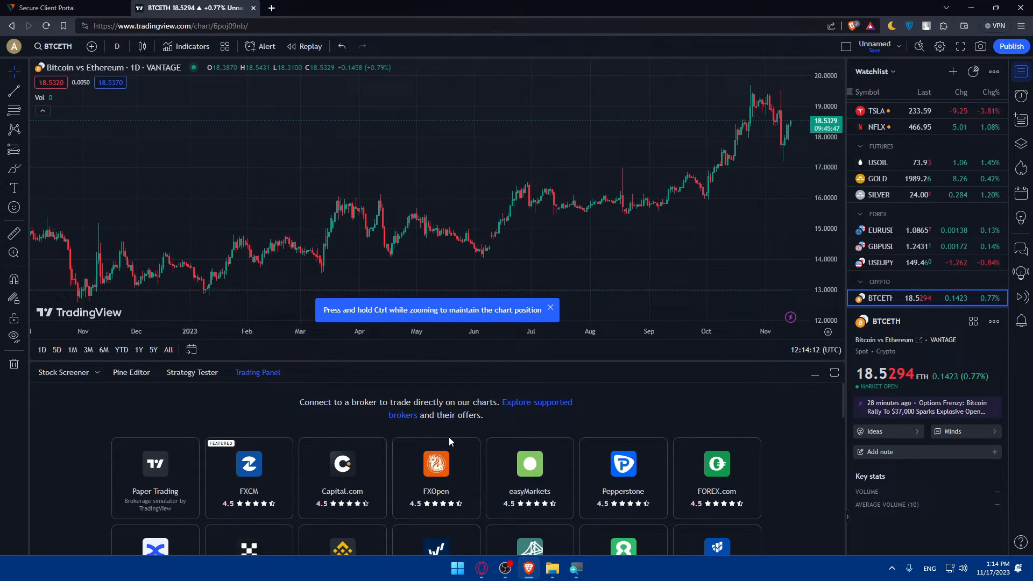
scroll("down", 3)
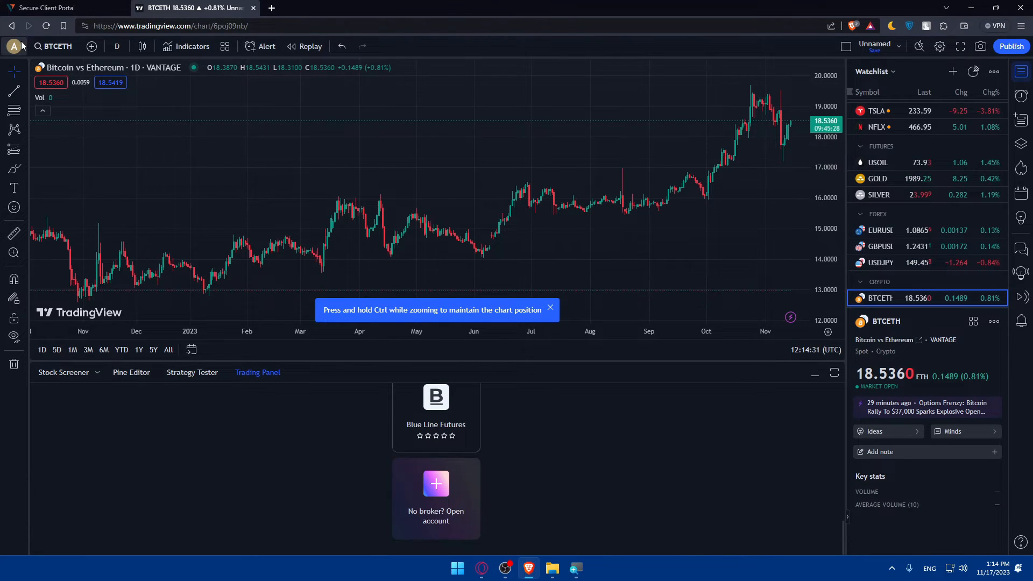
left_click(14, 46)
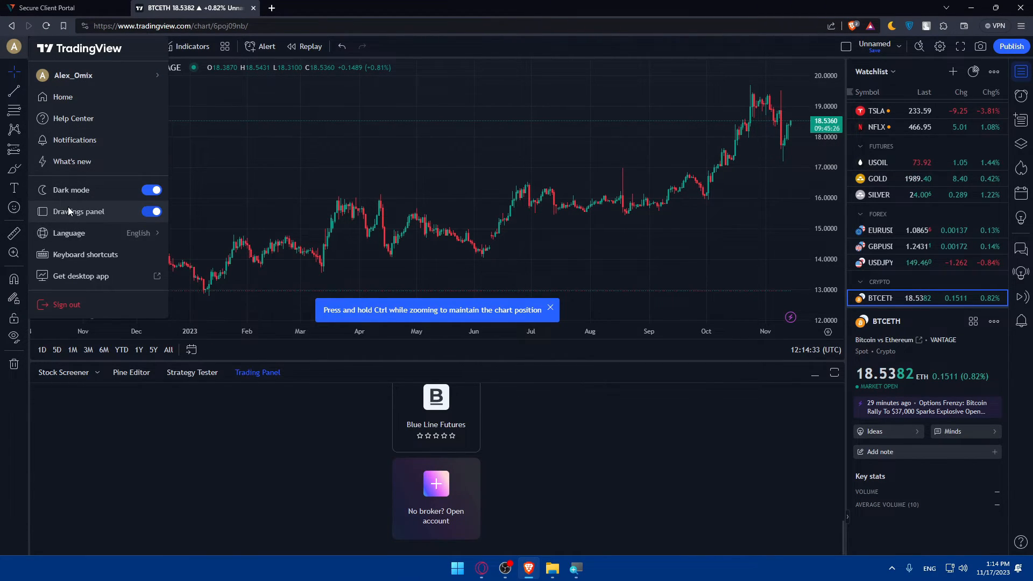